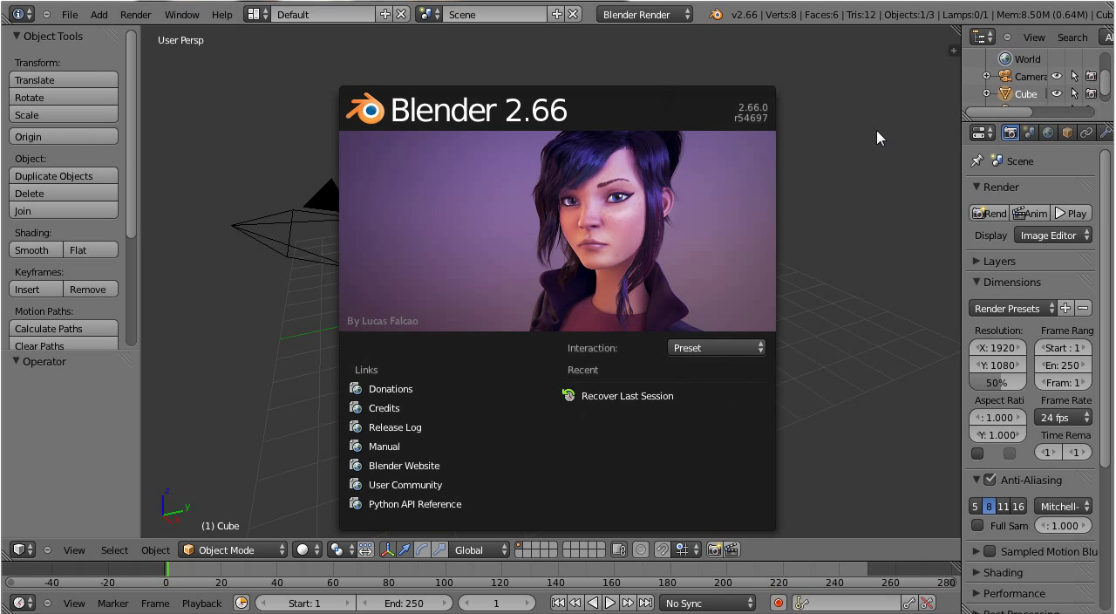
mouse_move(961, 252)
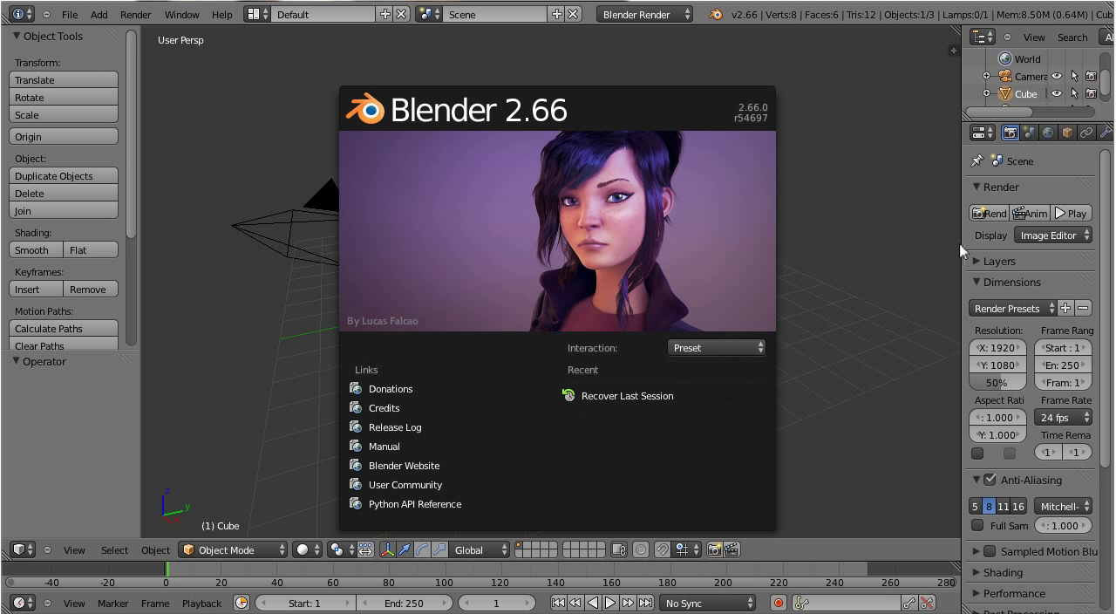
mouse_move(899, 264)
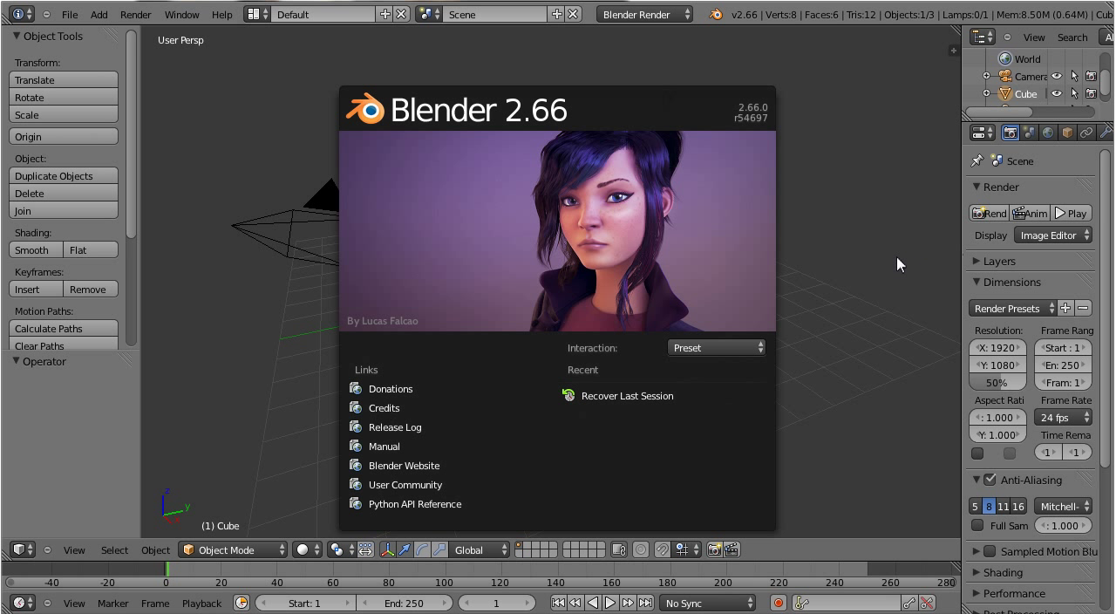
mouse_move(1000, 273)
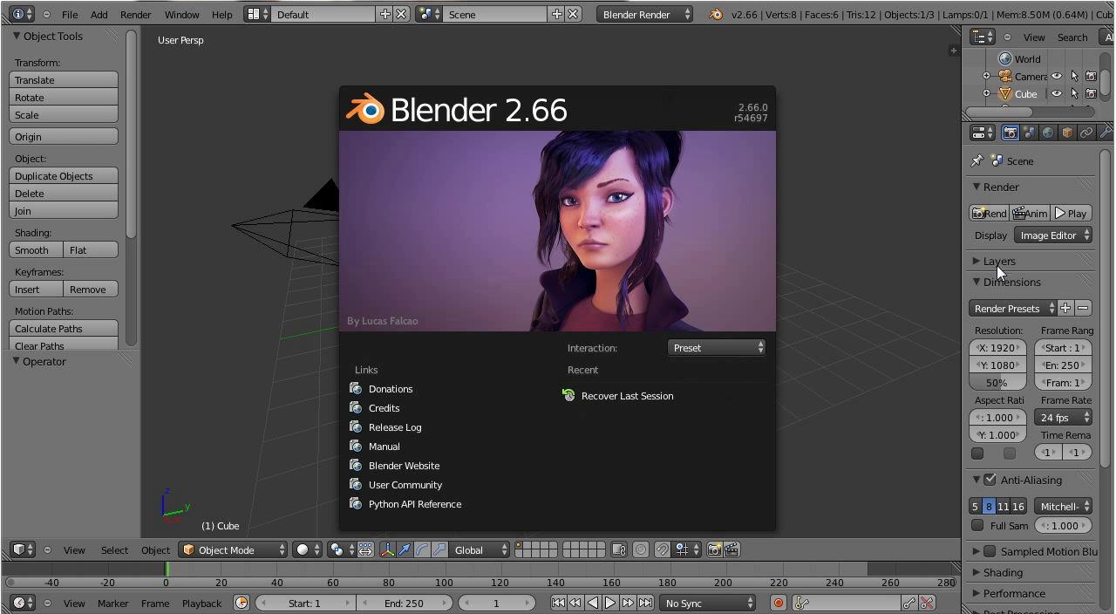
mouse_move(933, 253)
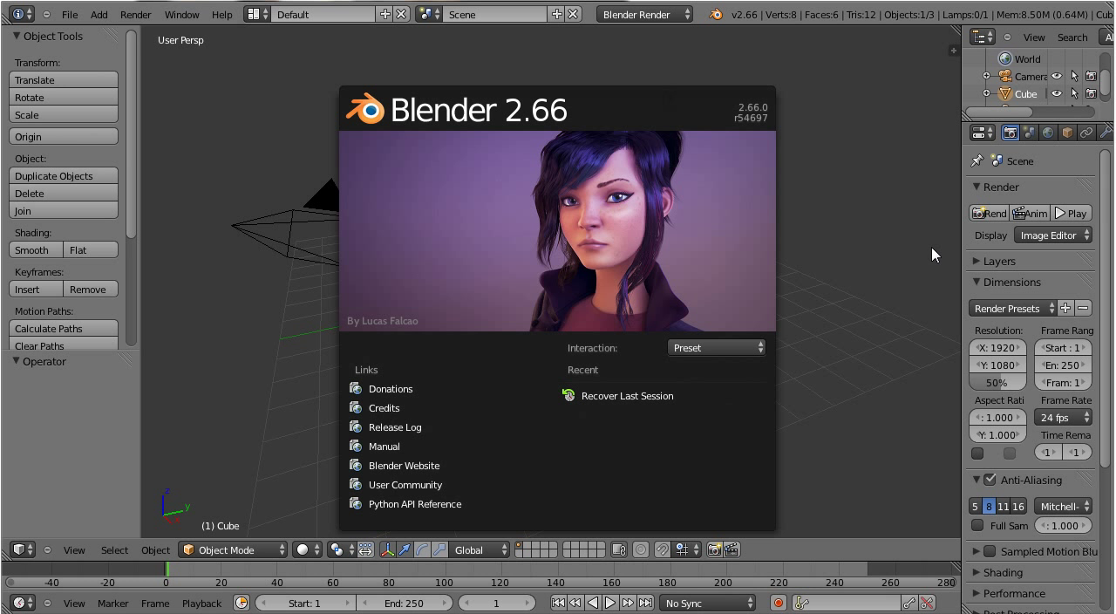
mouse_move(684, 144)
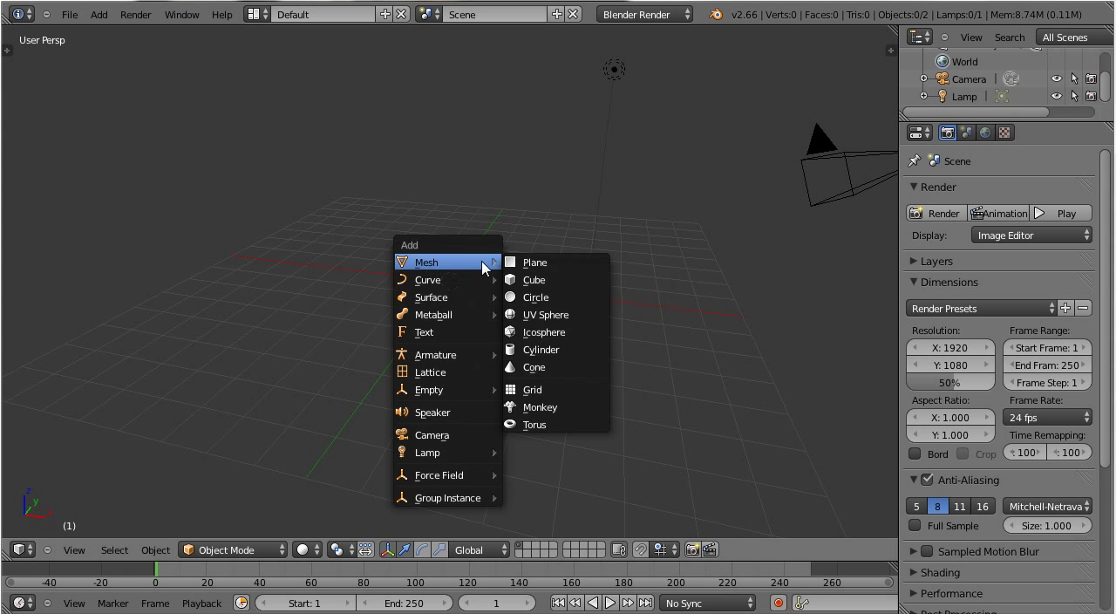
Add a Suzanne monkey head, view it through the camera, and shade it smooth
left_click(540, 407)
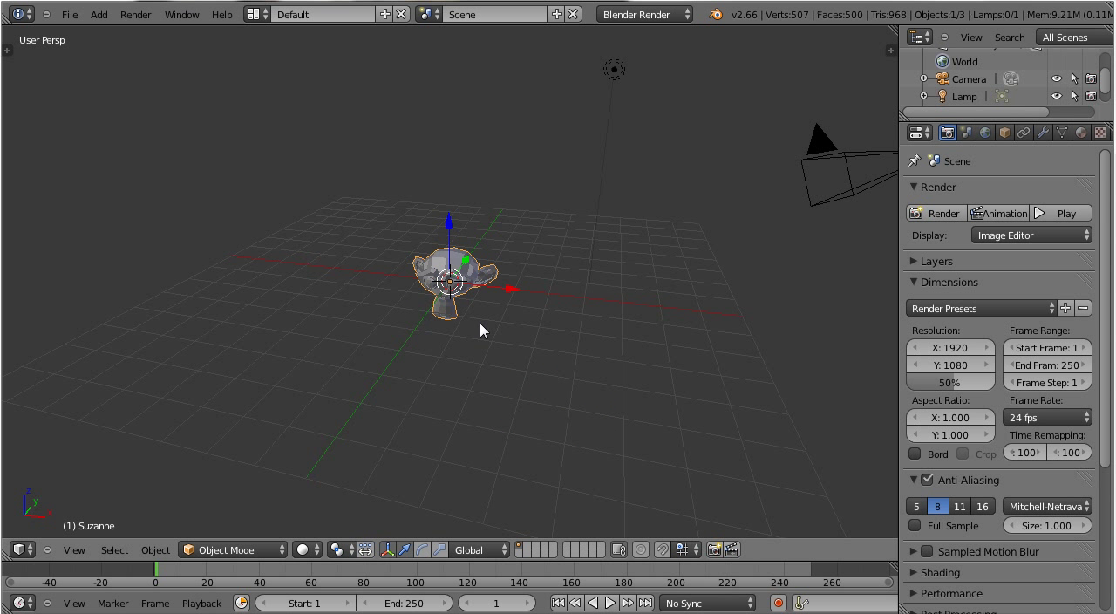
key("KP_0")
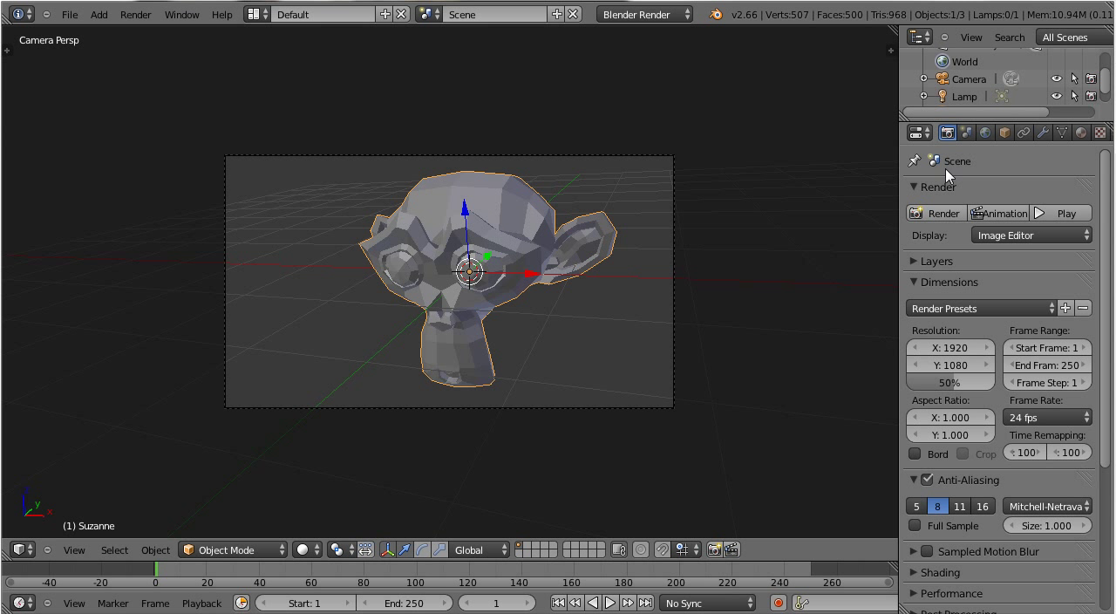
key("Tab")
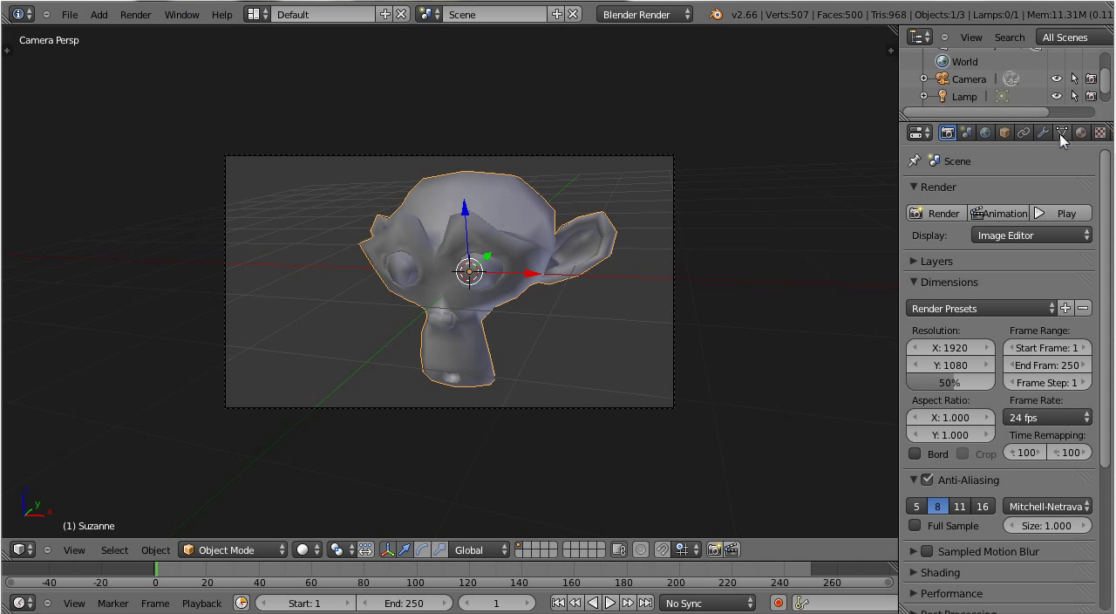
Give Suzanne a Subdivision Surface modifier with View and Render levels of 2
left_click(1044, 133)
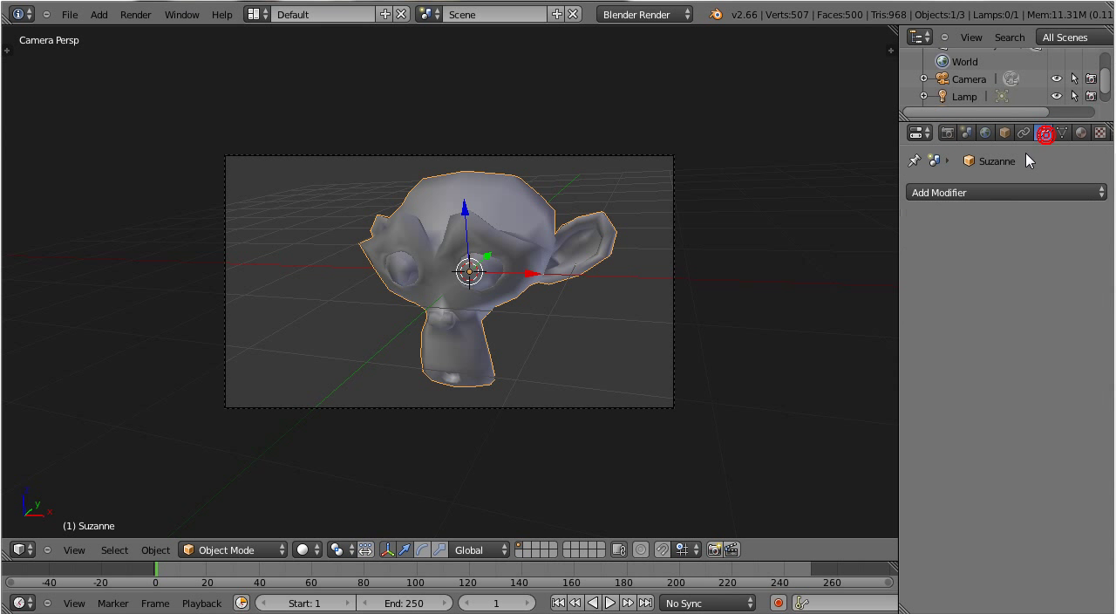
left_click(1002, 192)
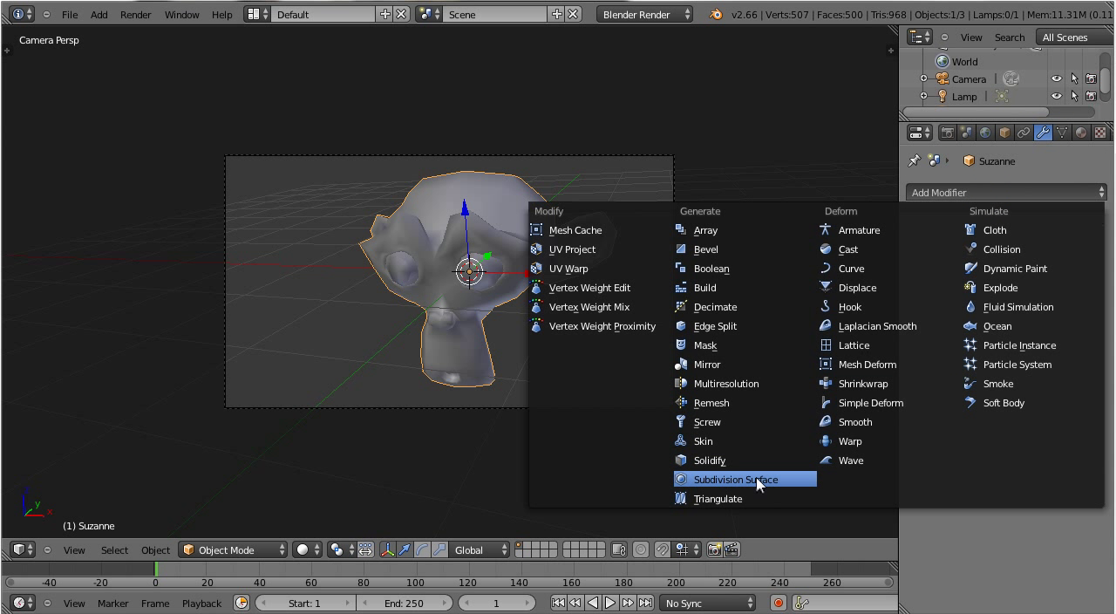
left_click(736, 479)
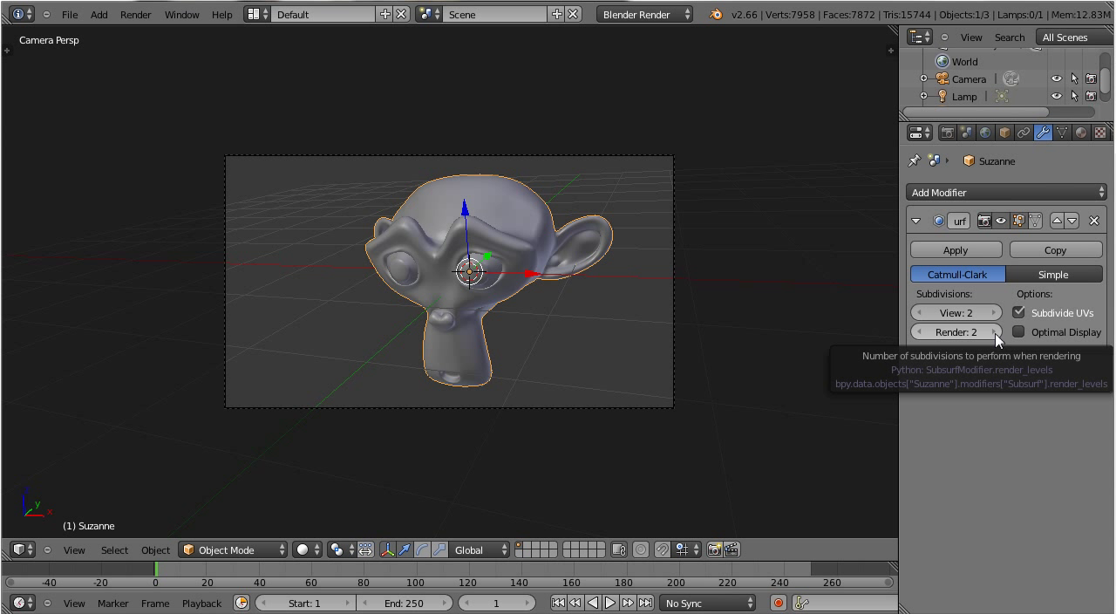
mouse_move(949, 172)
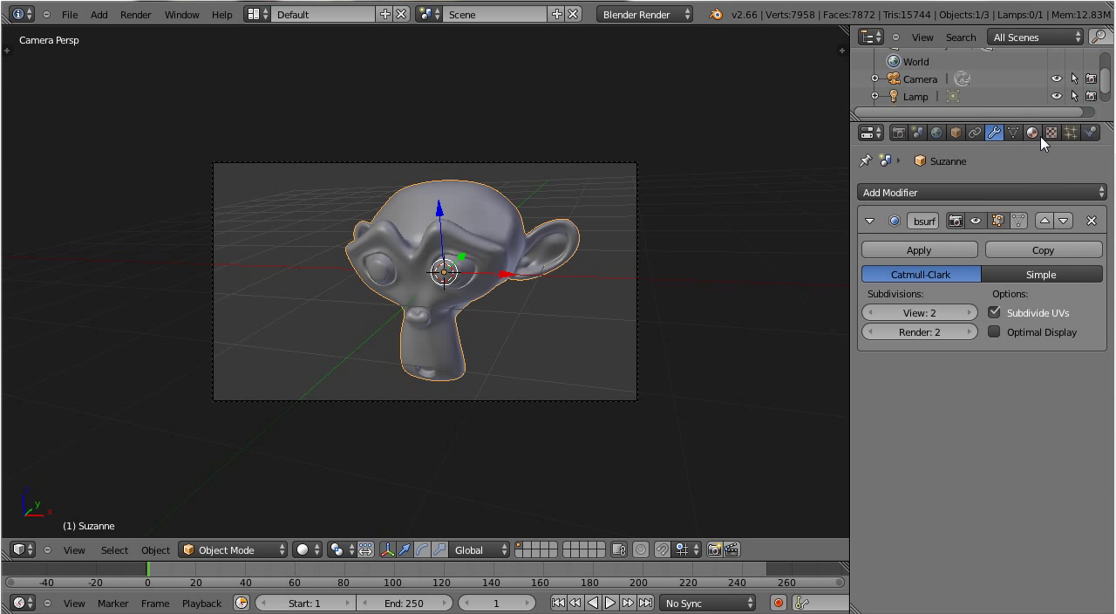
Create a new default material on Suzanne, then leave camera view
left_click(1033, 133)
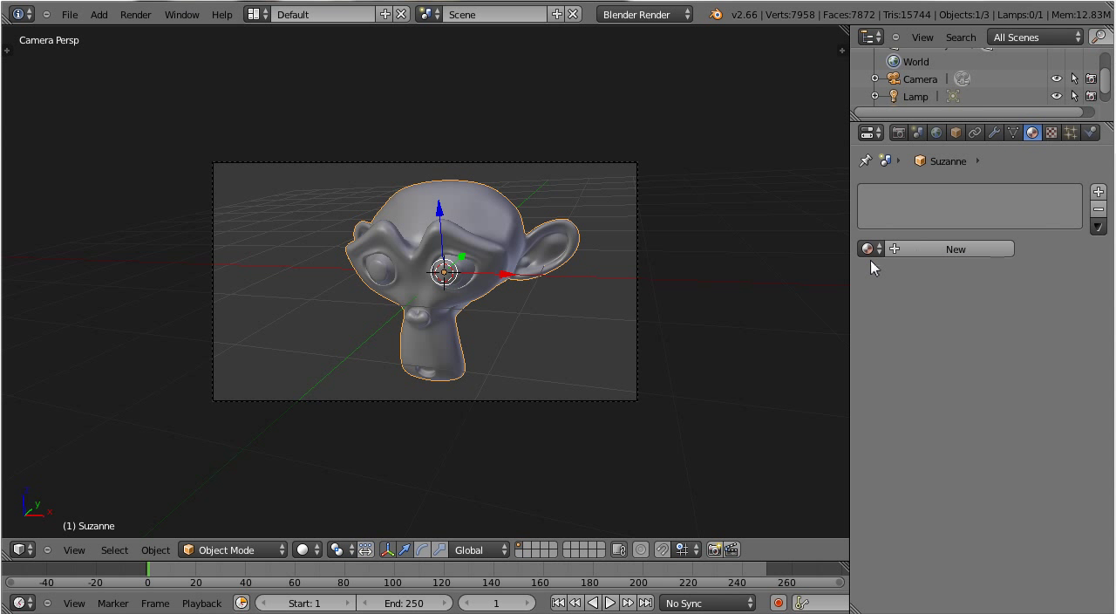
left_click(954, 249)
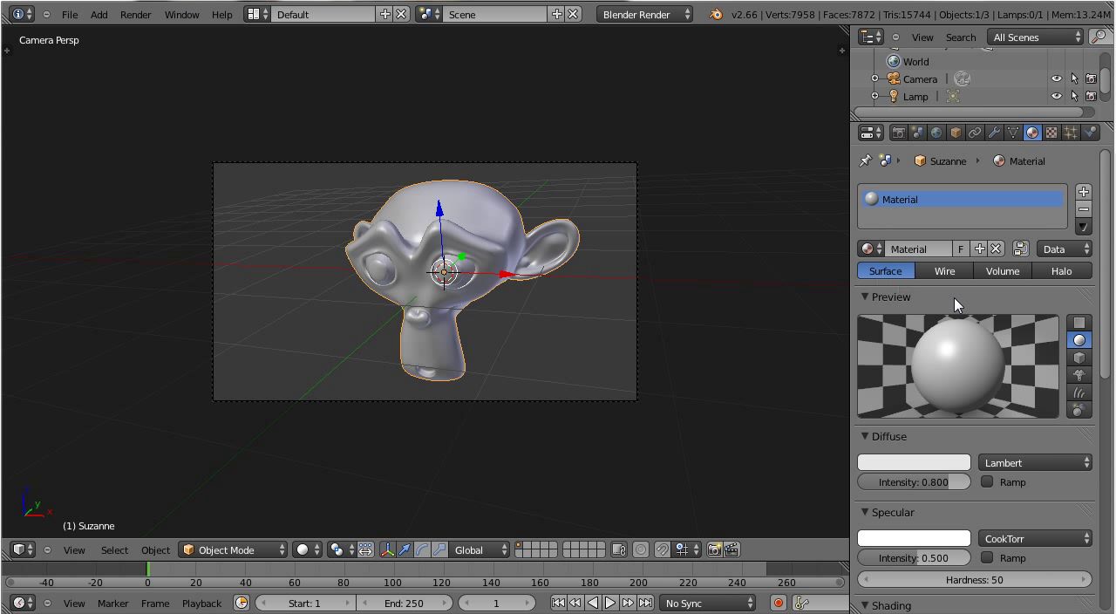
mouse_move(1107, 290)
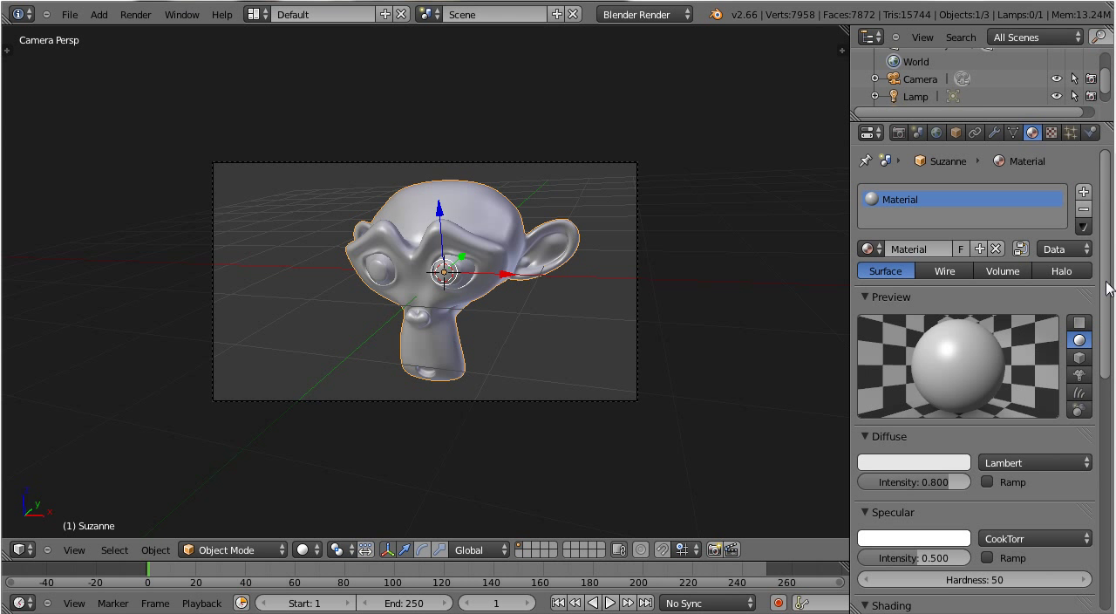
scroll("down", 3)
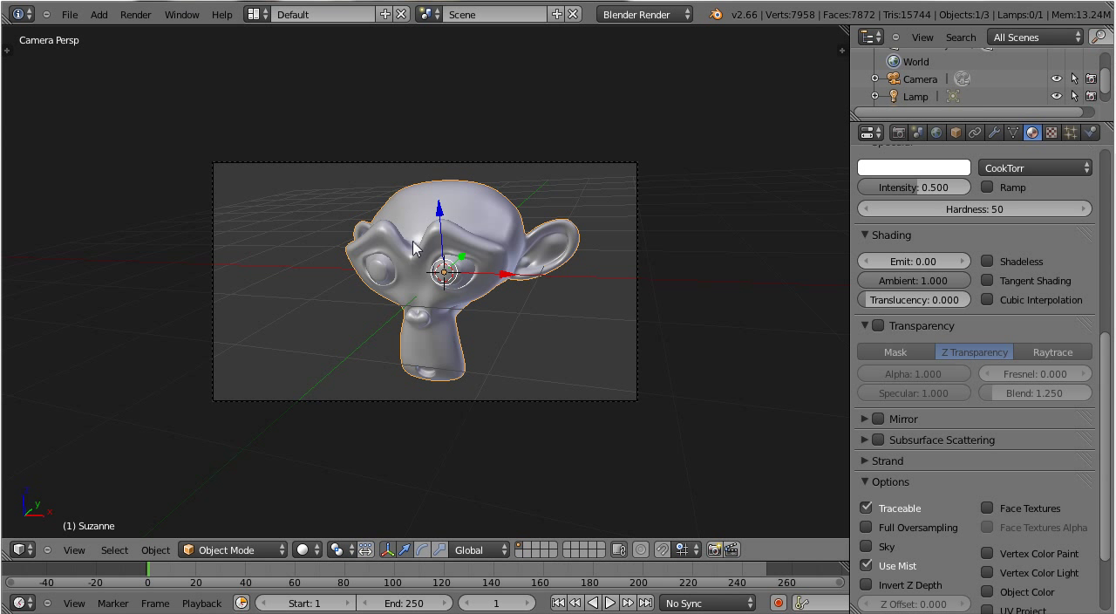
key("F12")
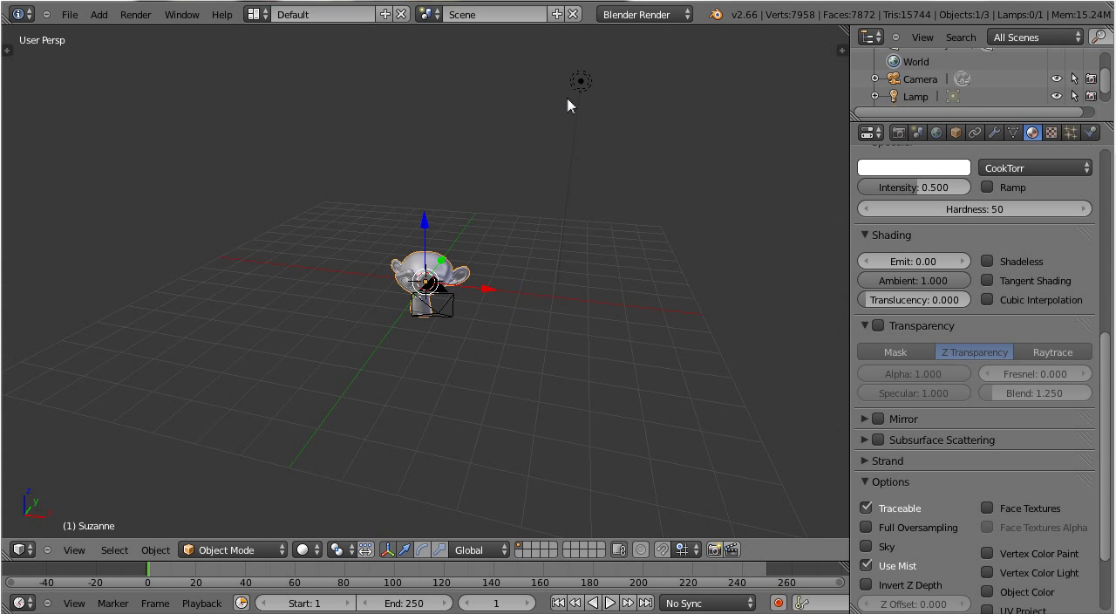
Move the lamp to a spot in front of Suzanne and return to camera view
left_click(579, 82)
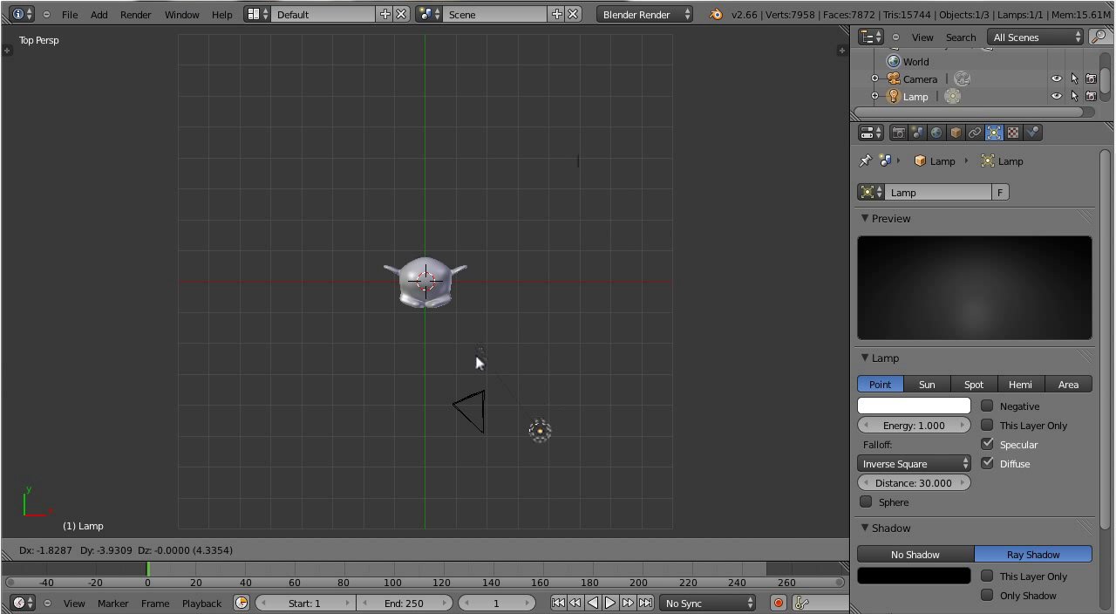
left_click(540, 430)
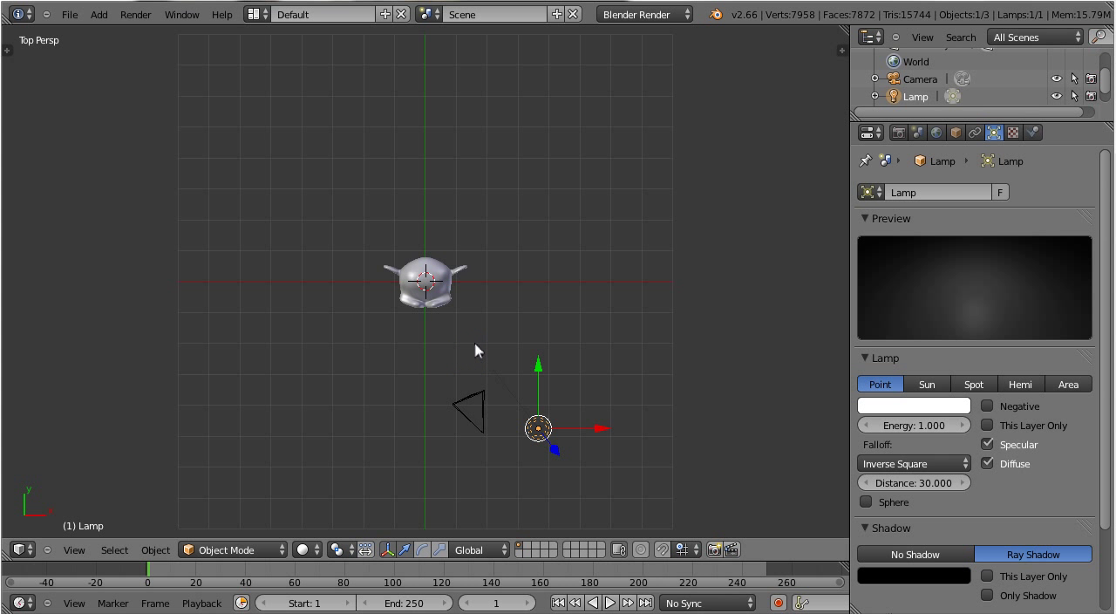
key("F12")
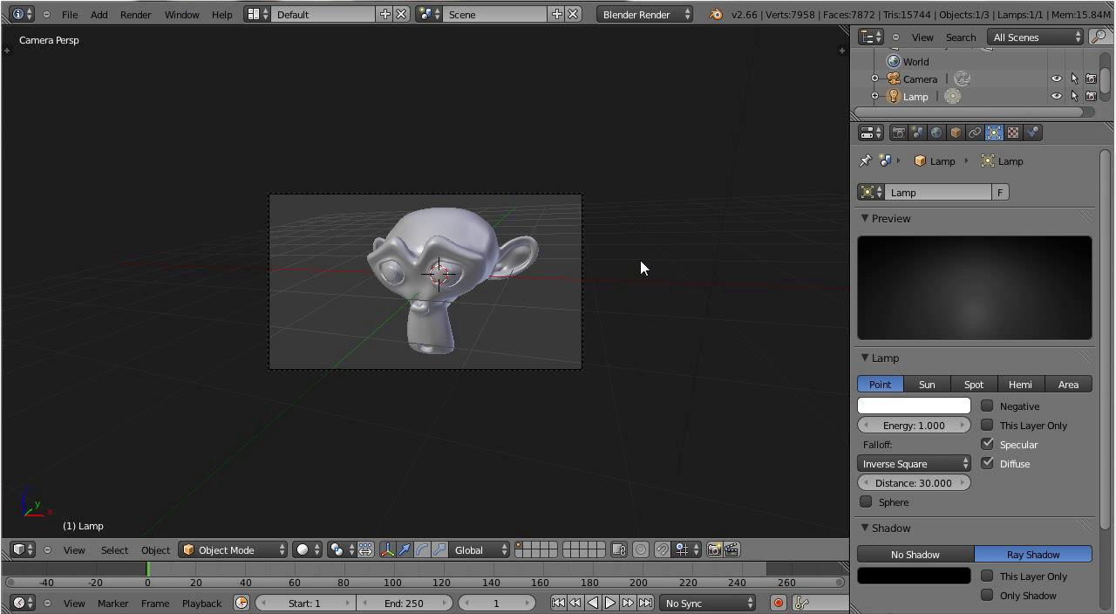
mouse_move(465, 257)
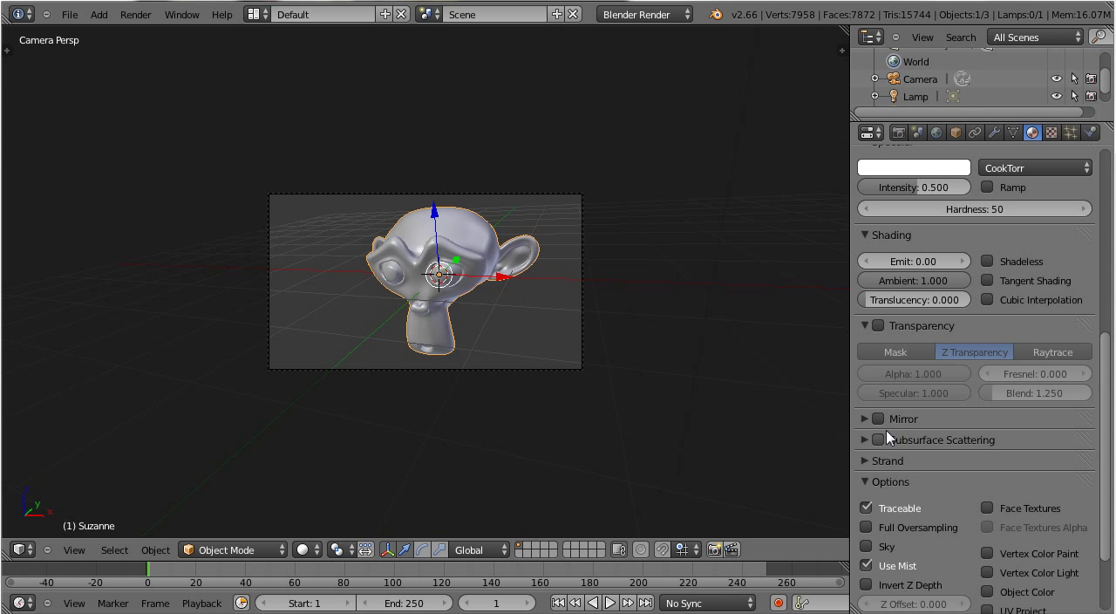
Enable Mirror on Suzanne's material with Reflectivity around 0.446
left_click(878, 418)
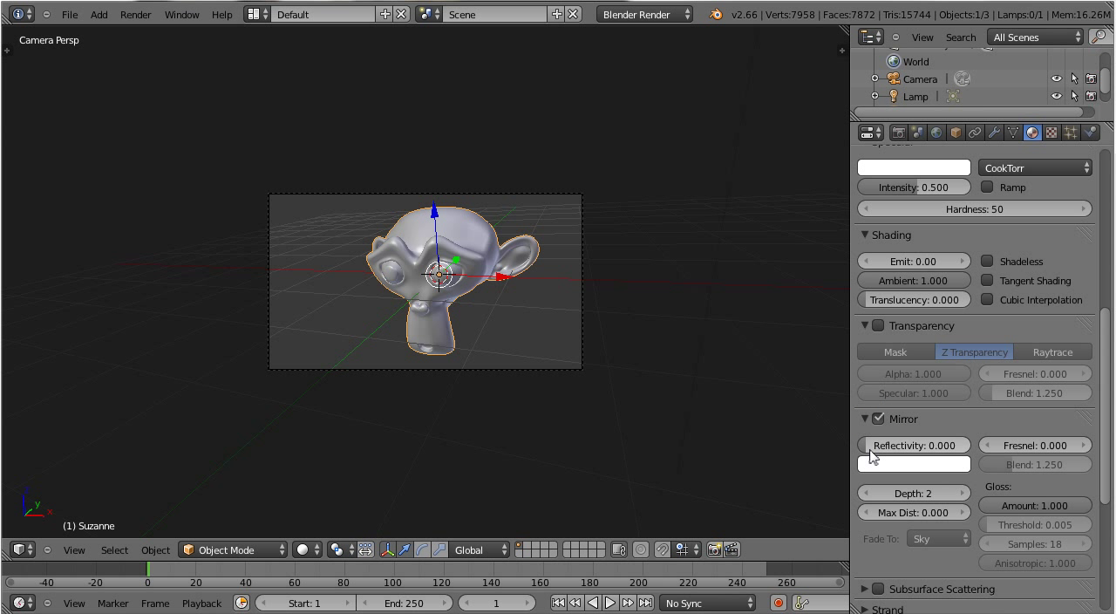
left_click_drag(872, 445, 915, 444)
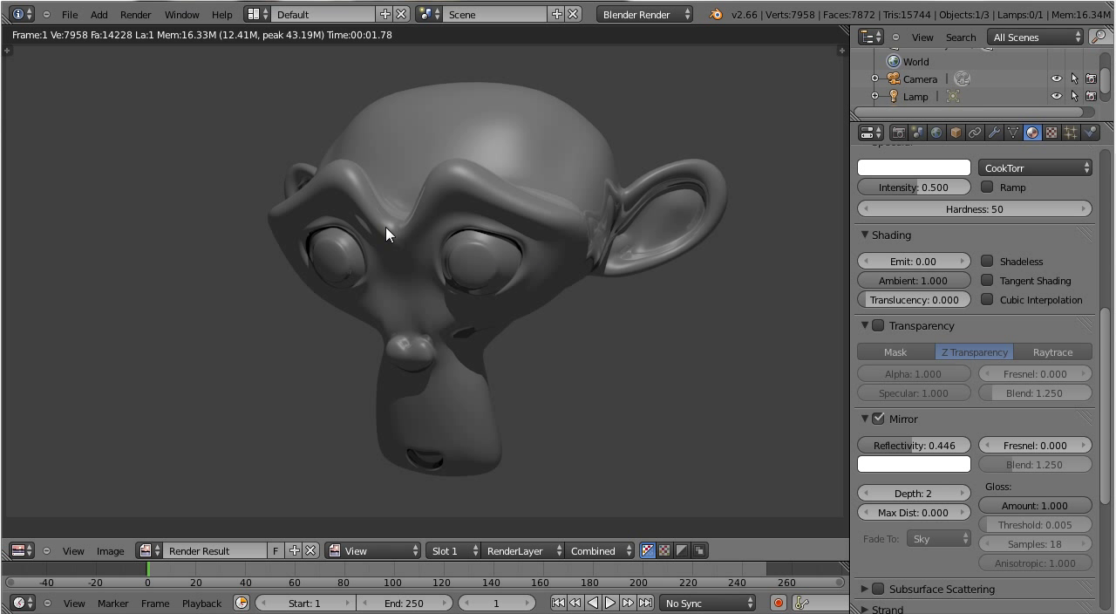
mouse_move(618, 215)
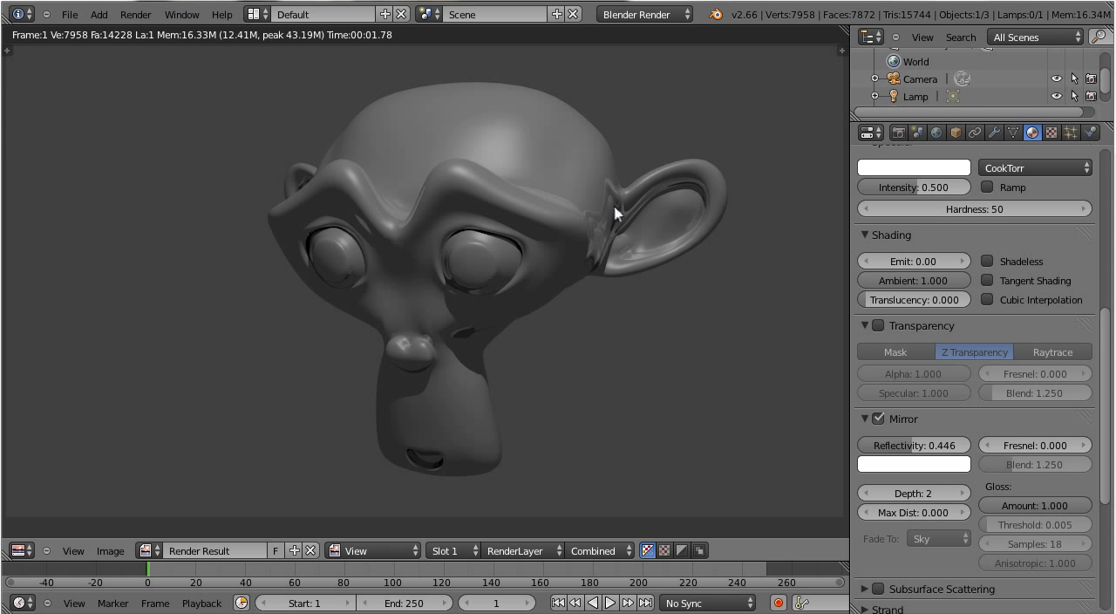
mouse_move(475, 312)
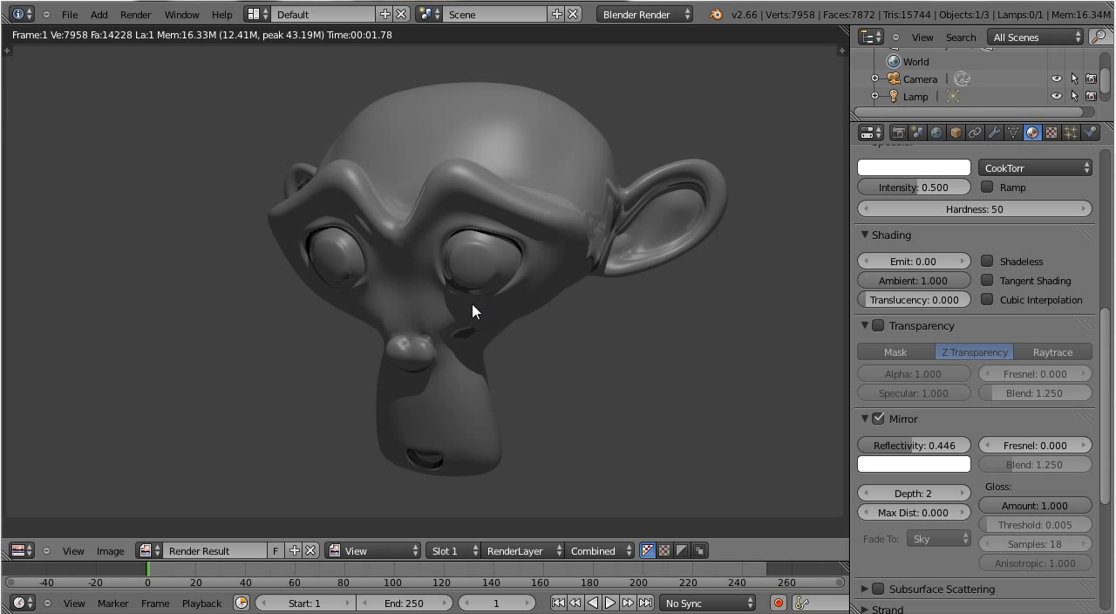
mouse_move(462, 316)
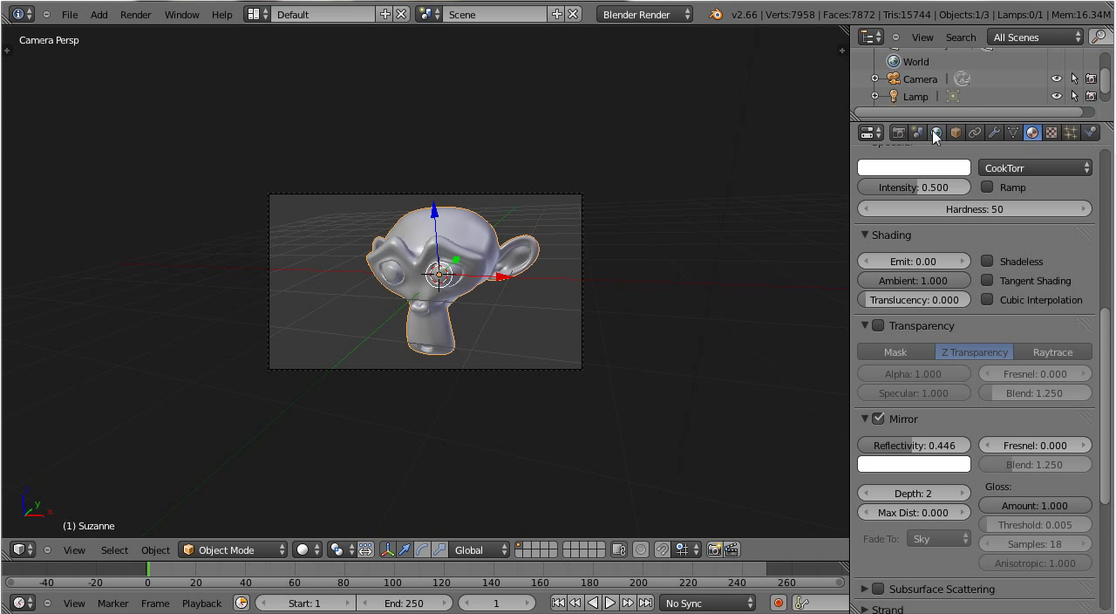
Enable Real Sky and Environment Lighting coloured from Sky Texture in the World settings
left_click(935, 132)
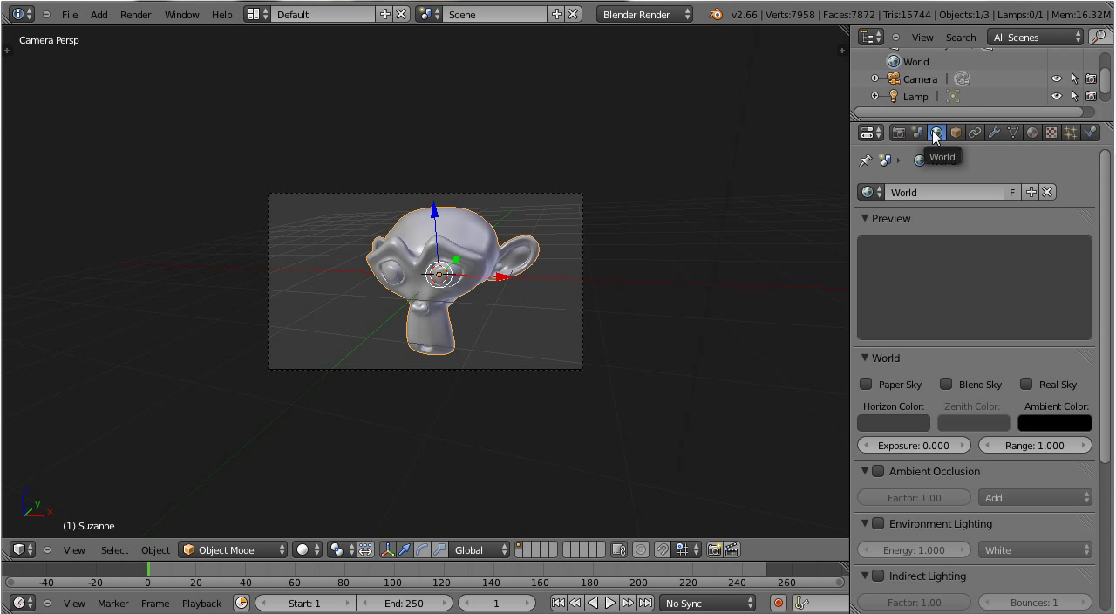
left_click(1034, 383)
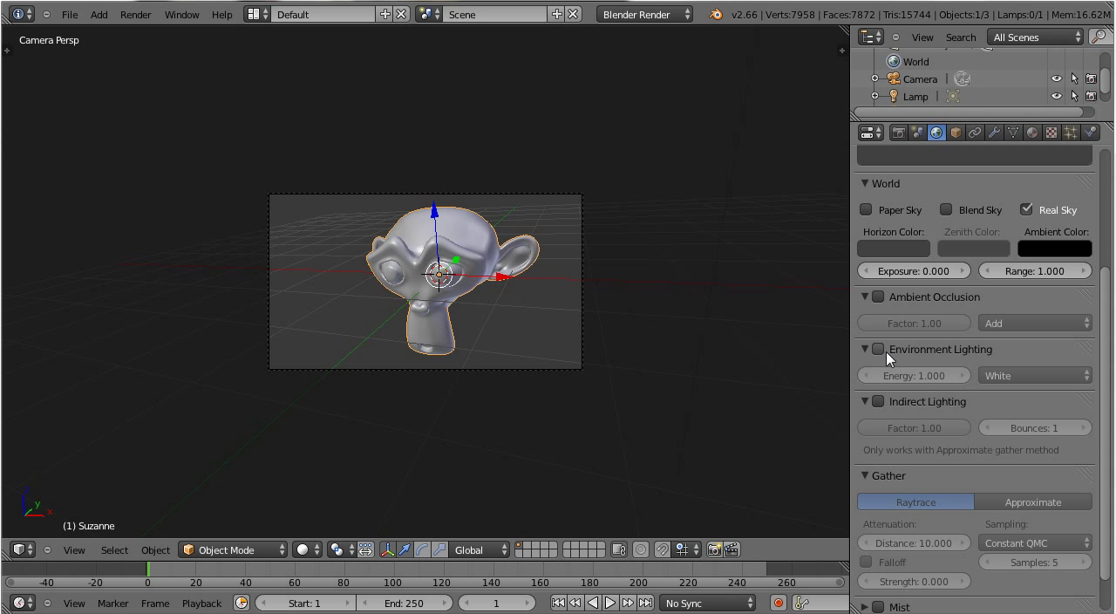
left_click(878, 349)
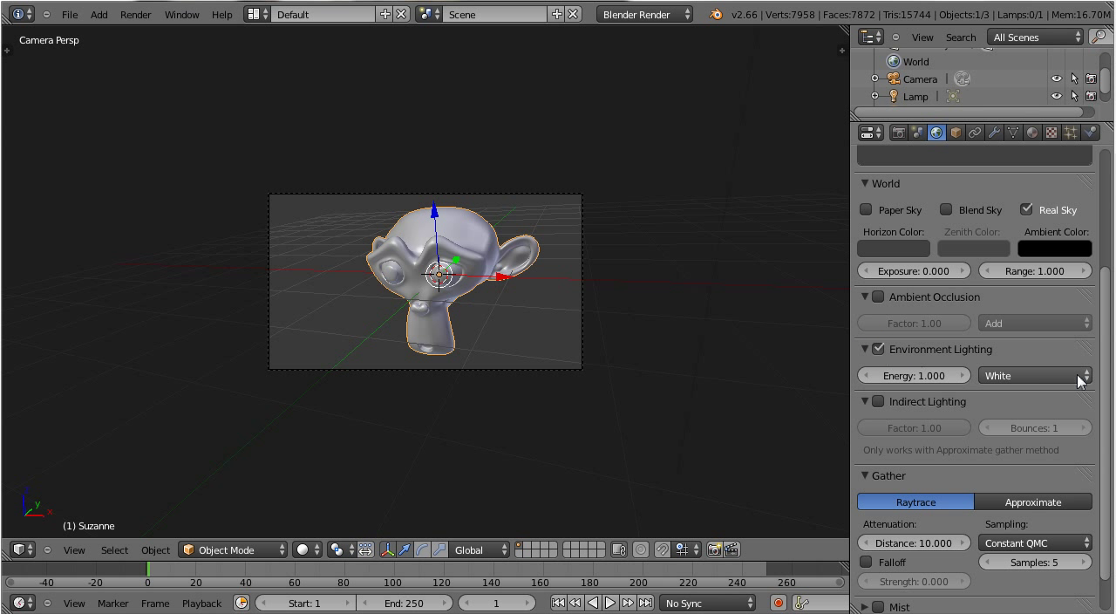
left_click(1034, 375)
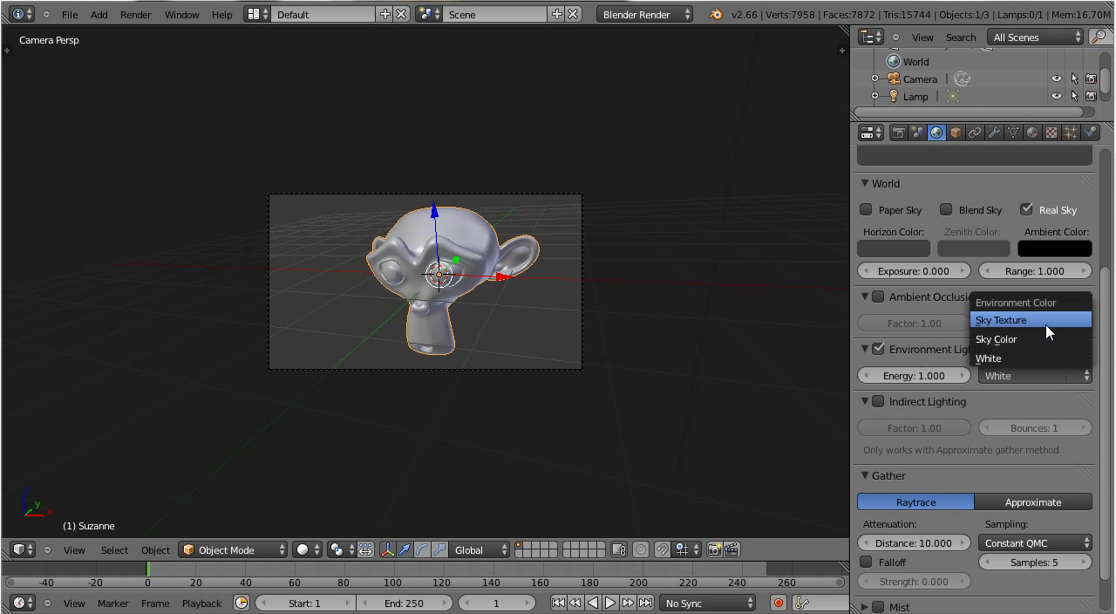
left_click(1001, 319)
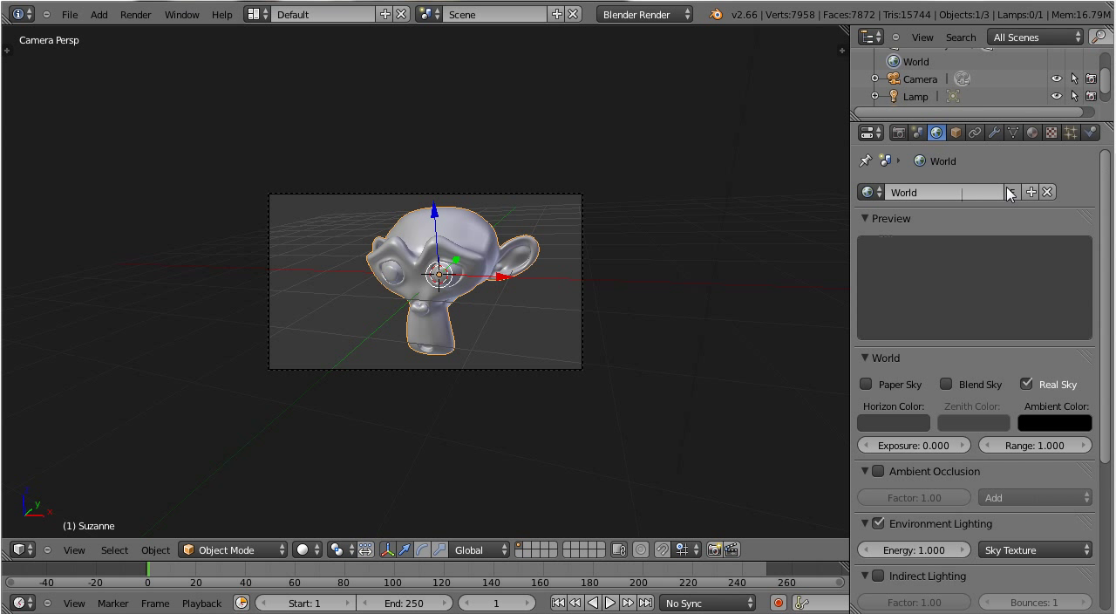
left_click(1051, 132)
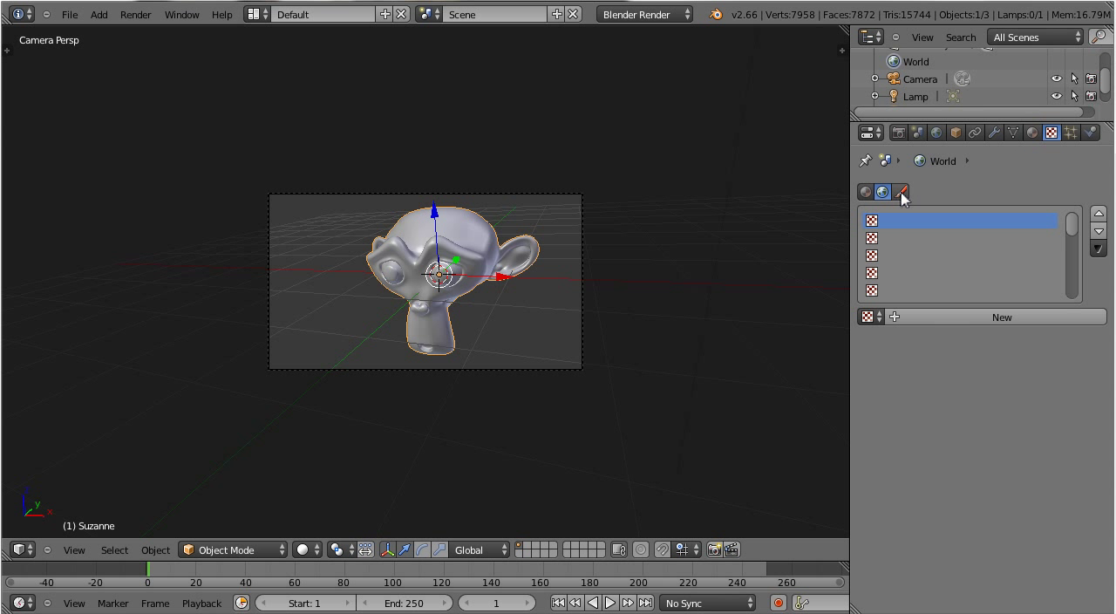
mouse_move(883, 192)
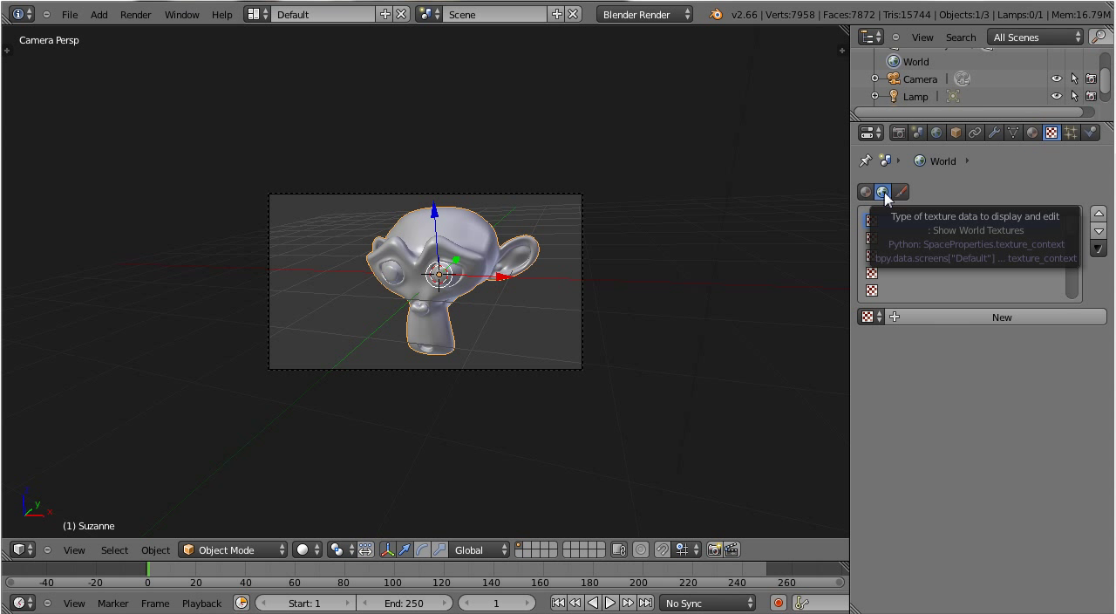
Create a new world texture and change its type from Clouds to Image or Movie
left_click(901, 192)
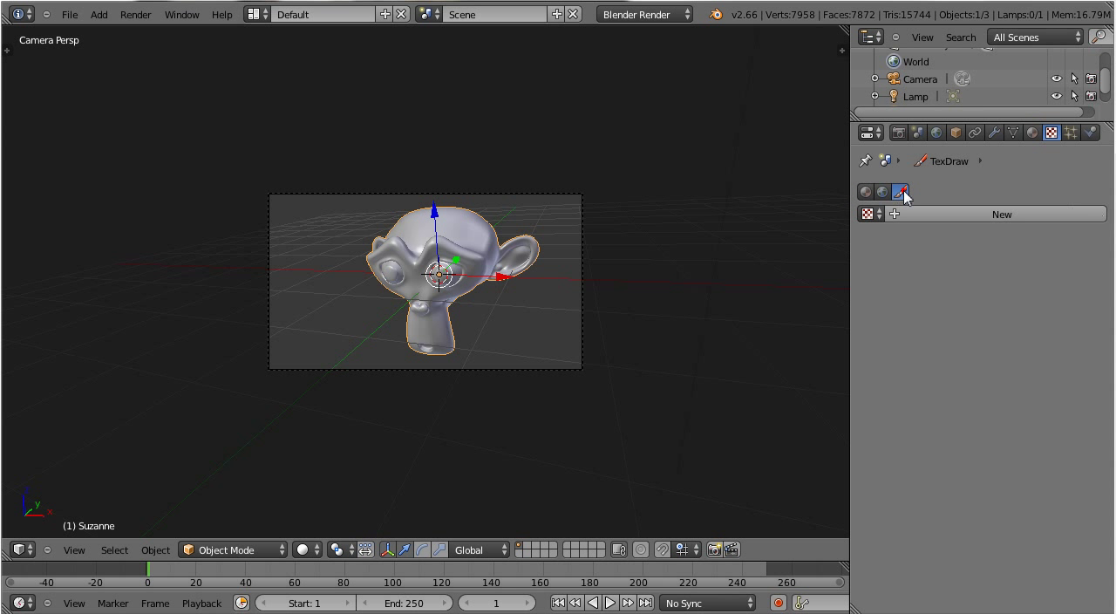
left_click(900, 192)
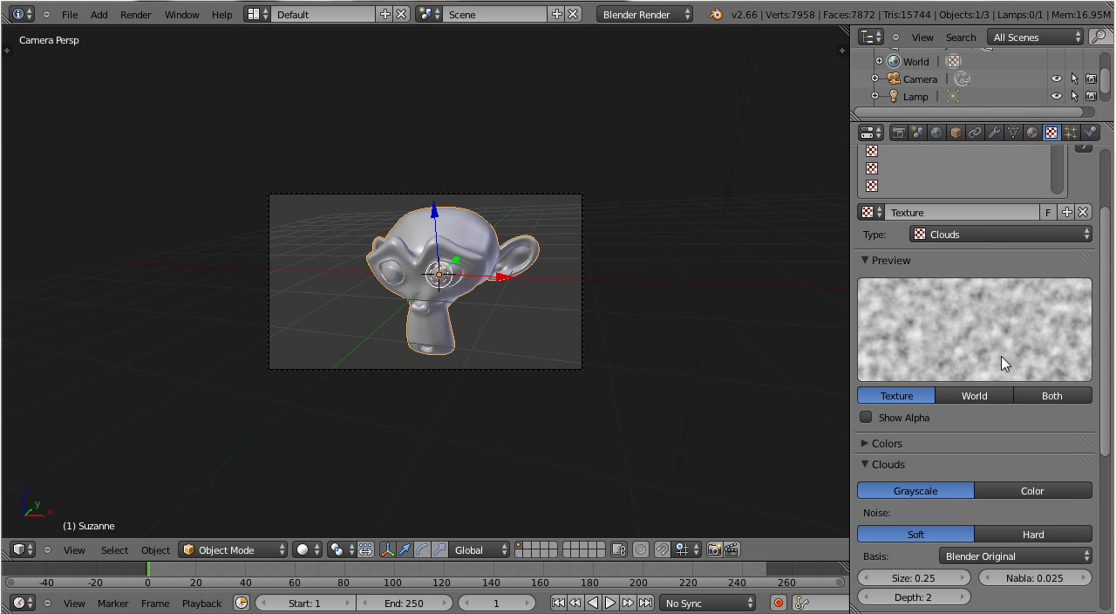
left_click(999, 234)
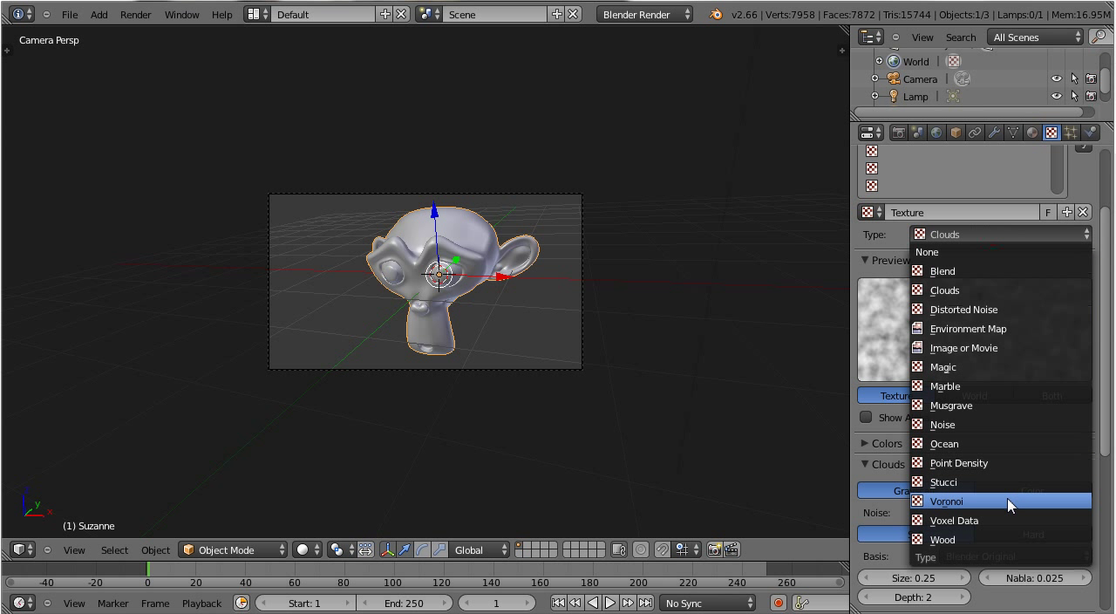
mouse_move(1011, 348)
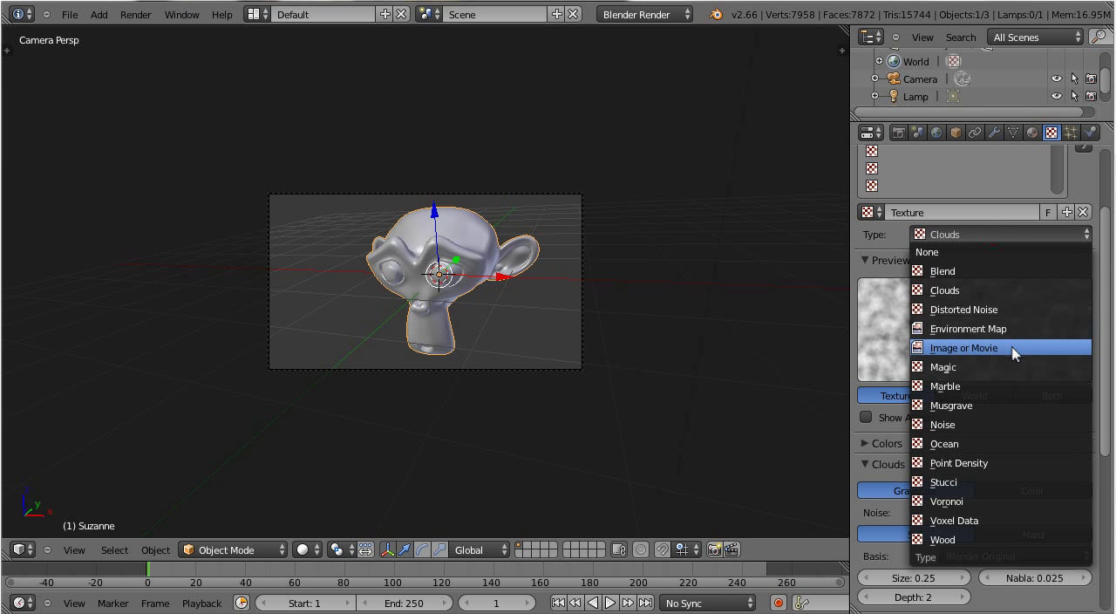
left_click(962, 347)
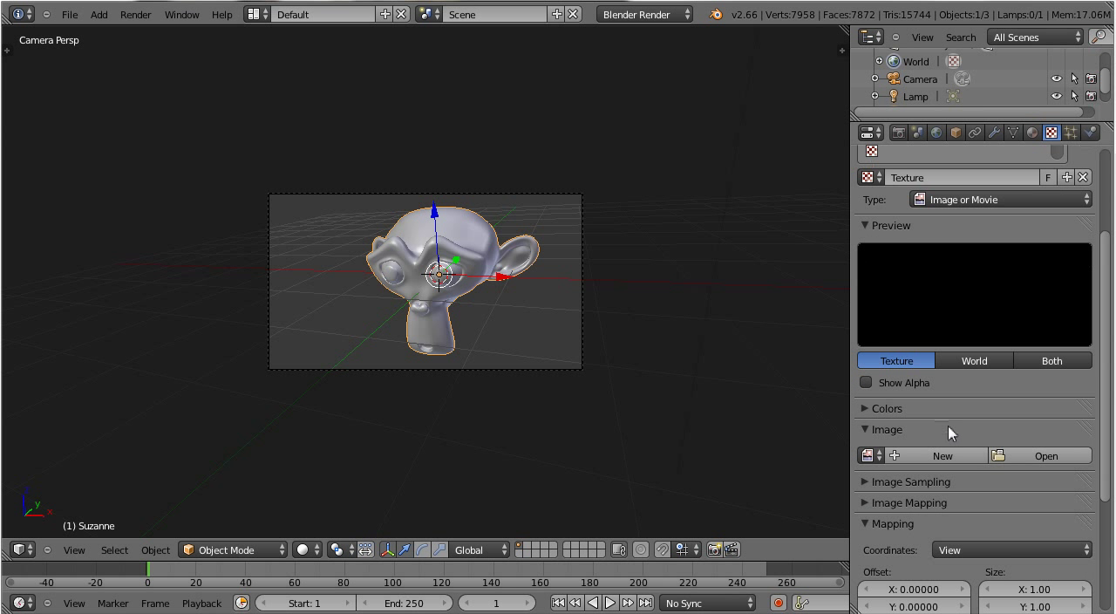
Load OpenfootageNETHDRautumnforrest_small.hdr from E:\Blender 3D\MODELS\OKTV as the texture image
left_click(1040, 455)
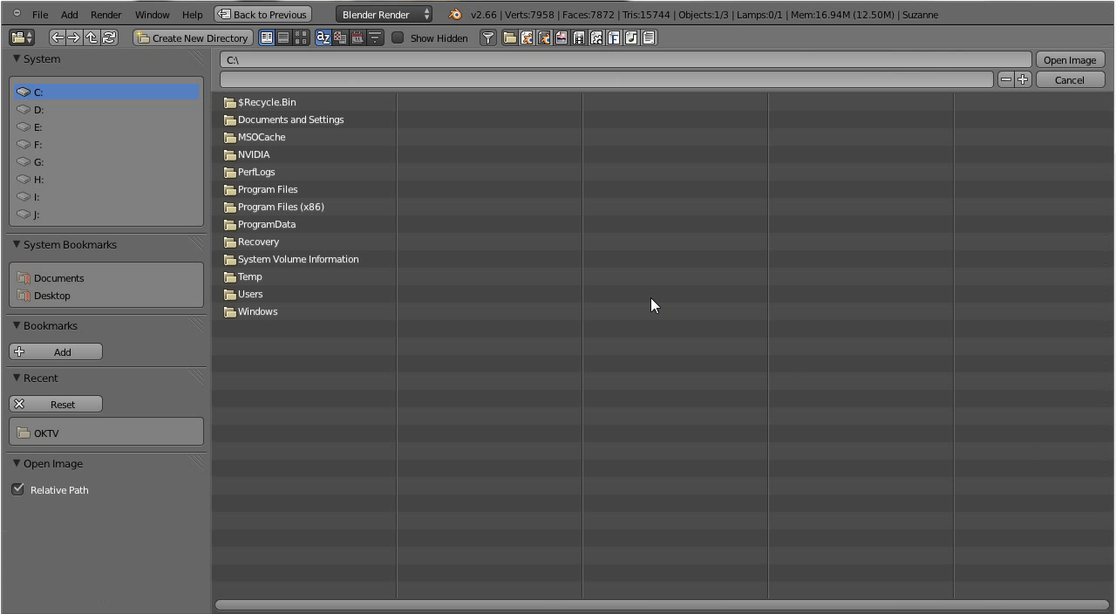
mouse_move(50, 132)
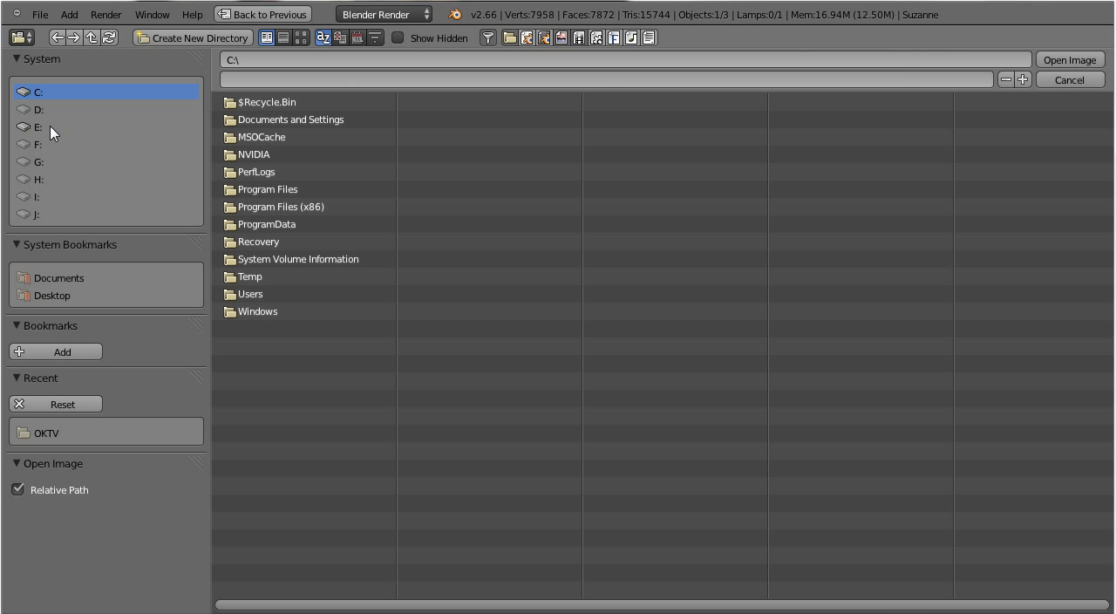
left_click(38, 127)
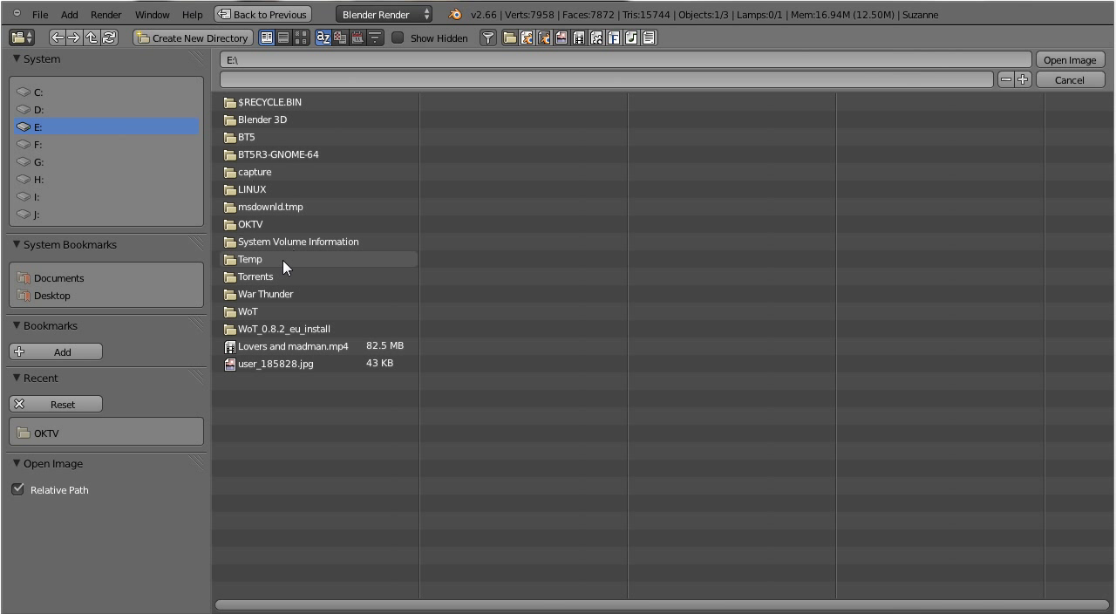
mouse_move(298, 242)
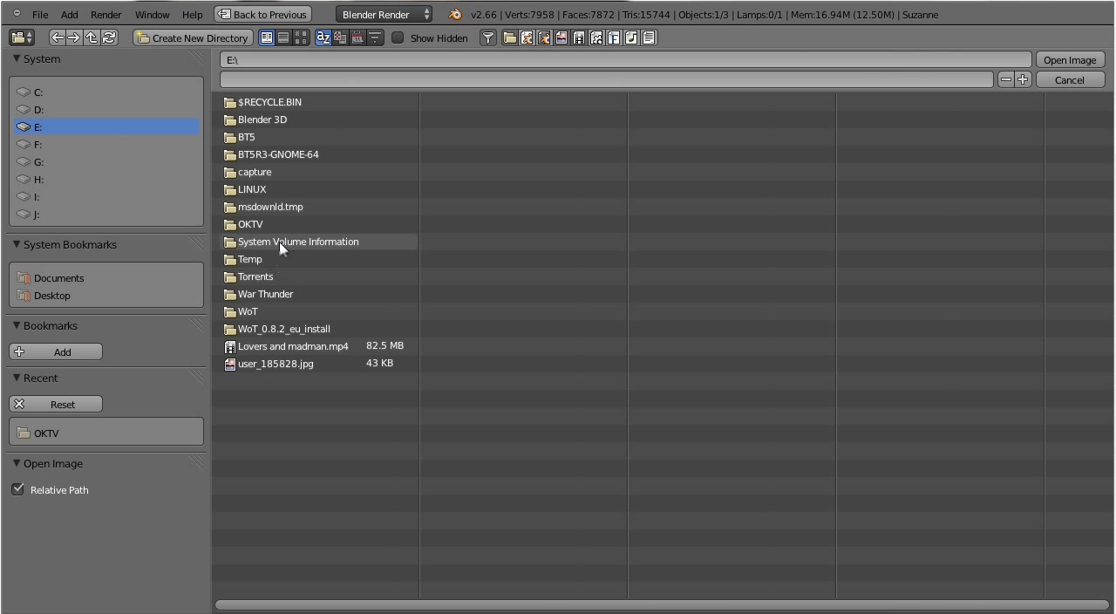
double_click(262, 120)
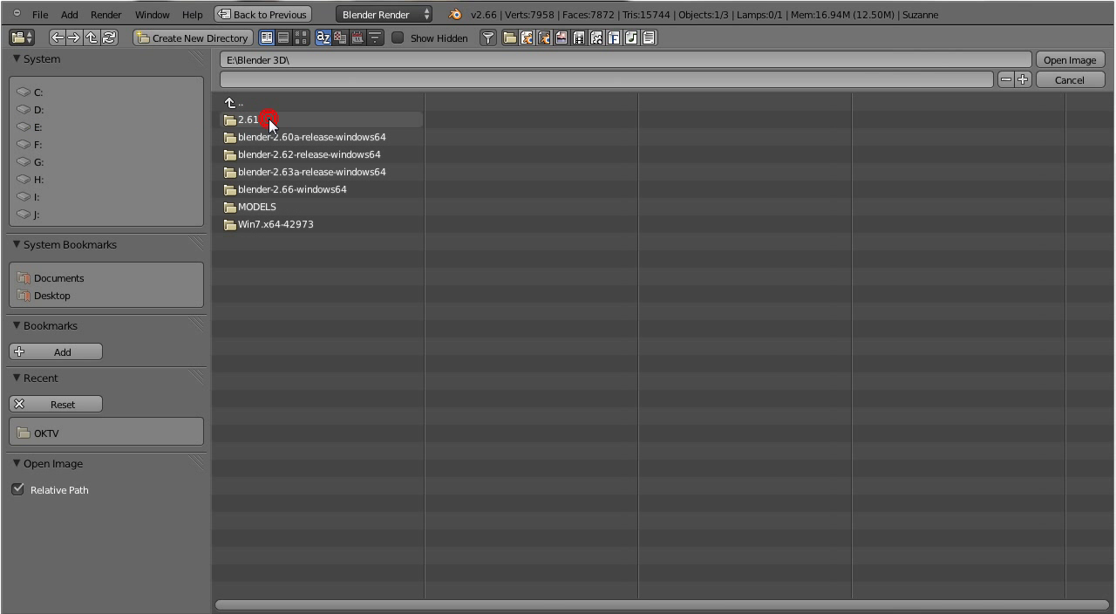
double_click(257, 207)
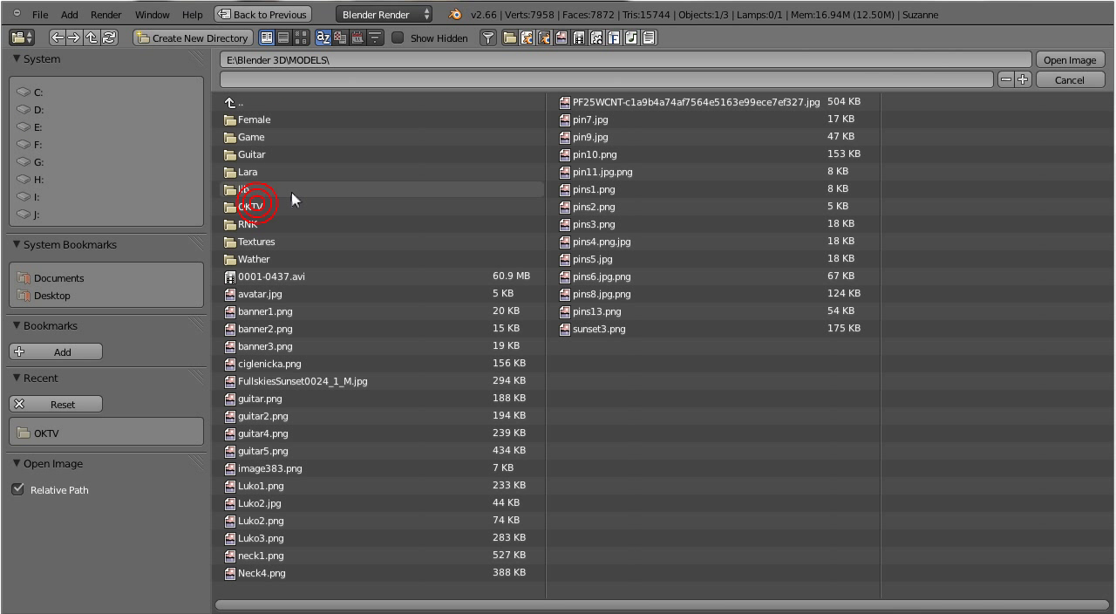
double_click(249, 207)
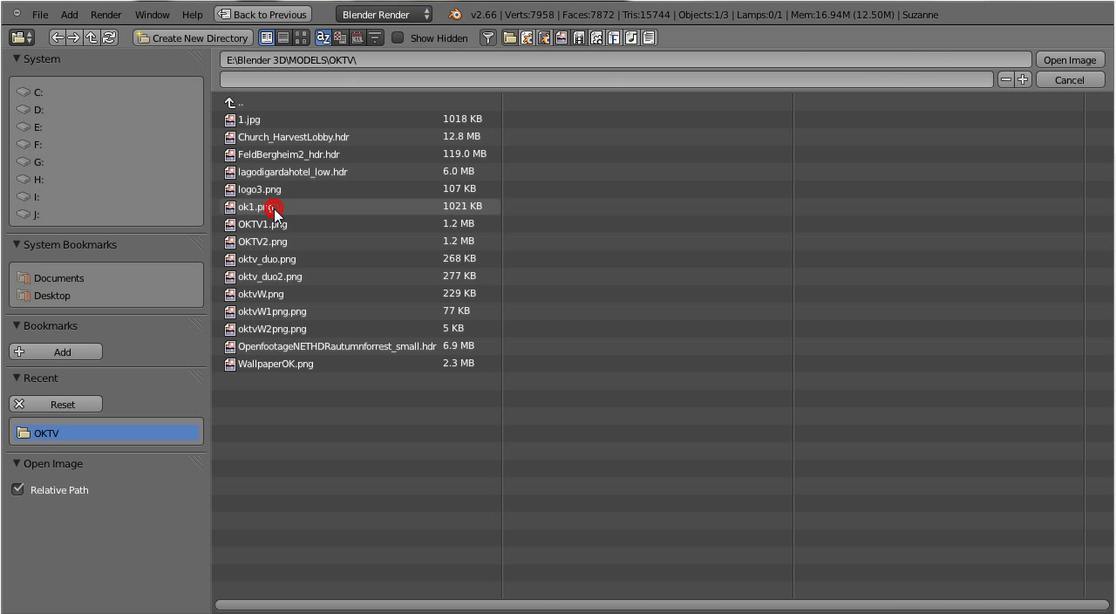
left_click(300, 37)
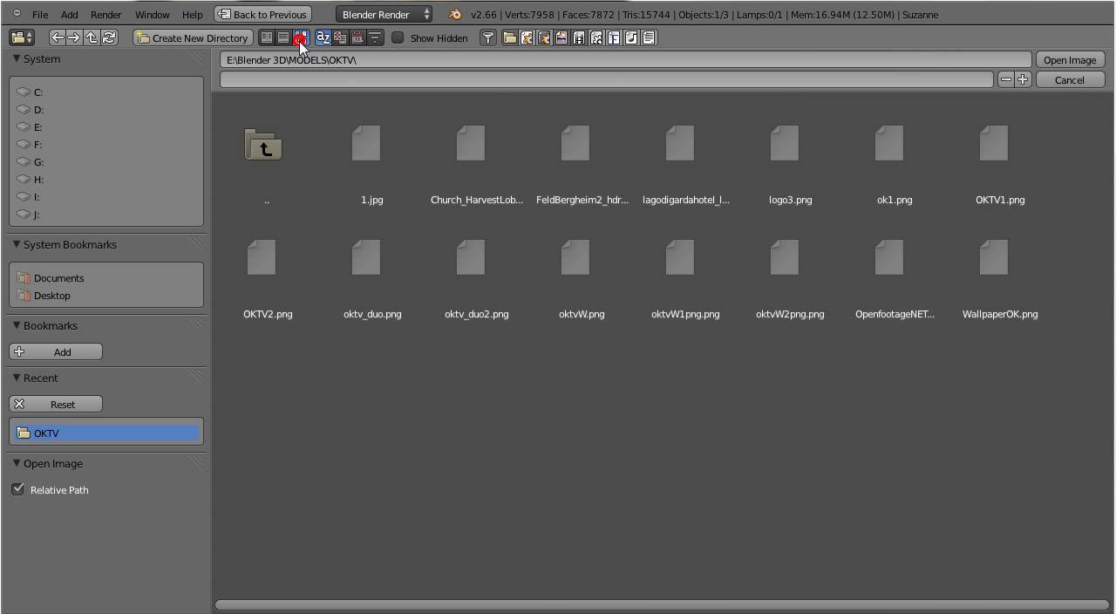
left_click(301, 38)
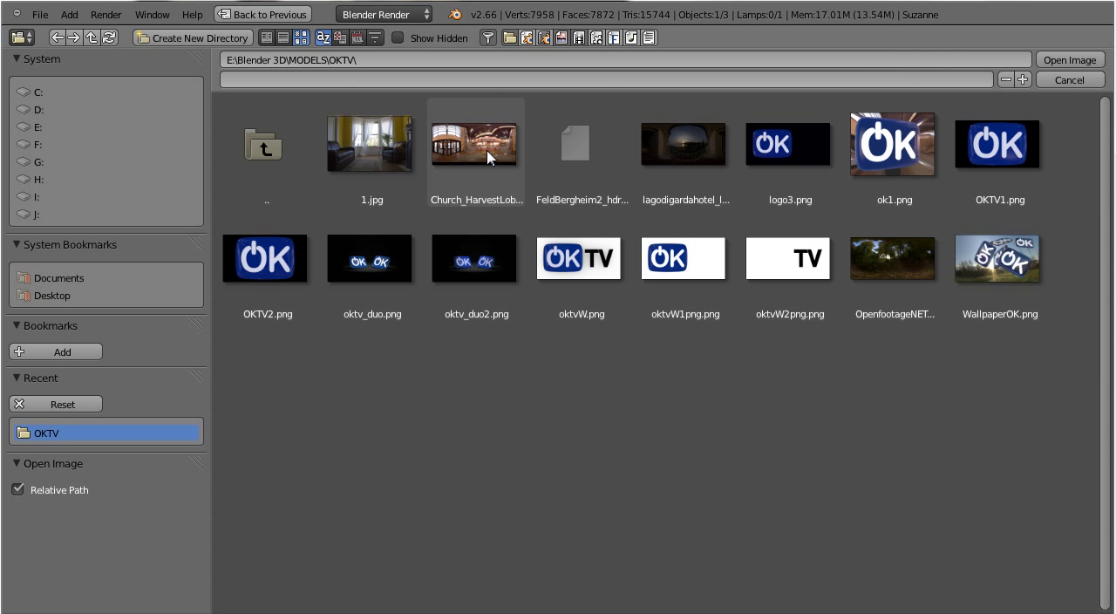
mouse_move(893, 259)
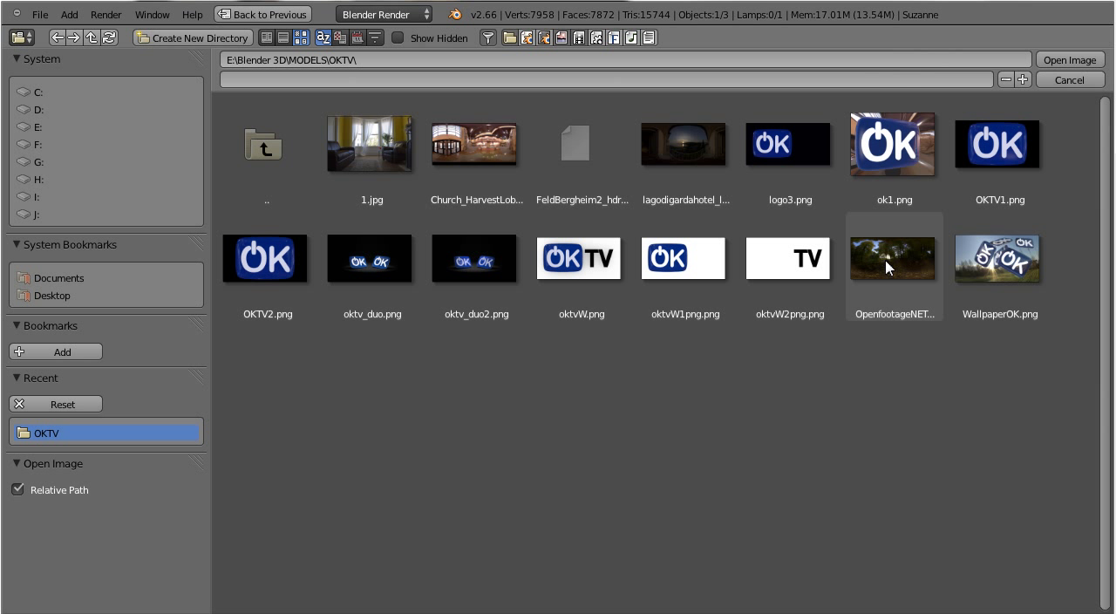
left_click(893, 257)
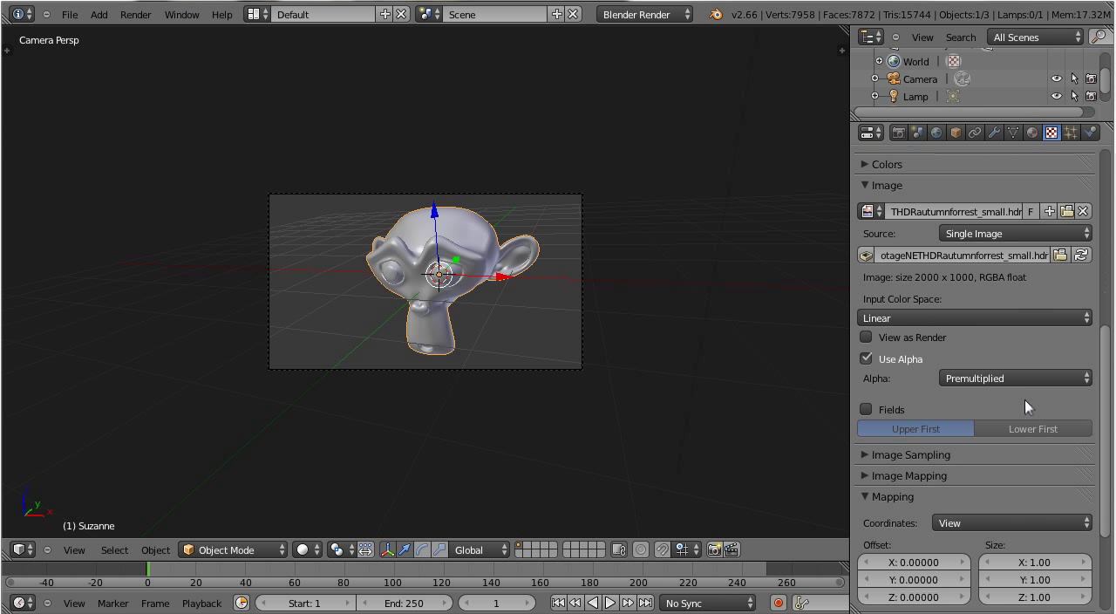
Make the forest texture influence Horizon, using AngMap mapping coordinates
scroll("down", 3)
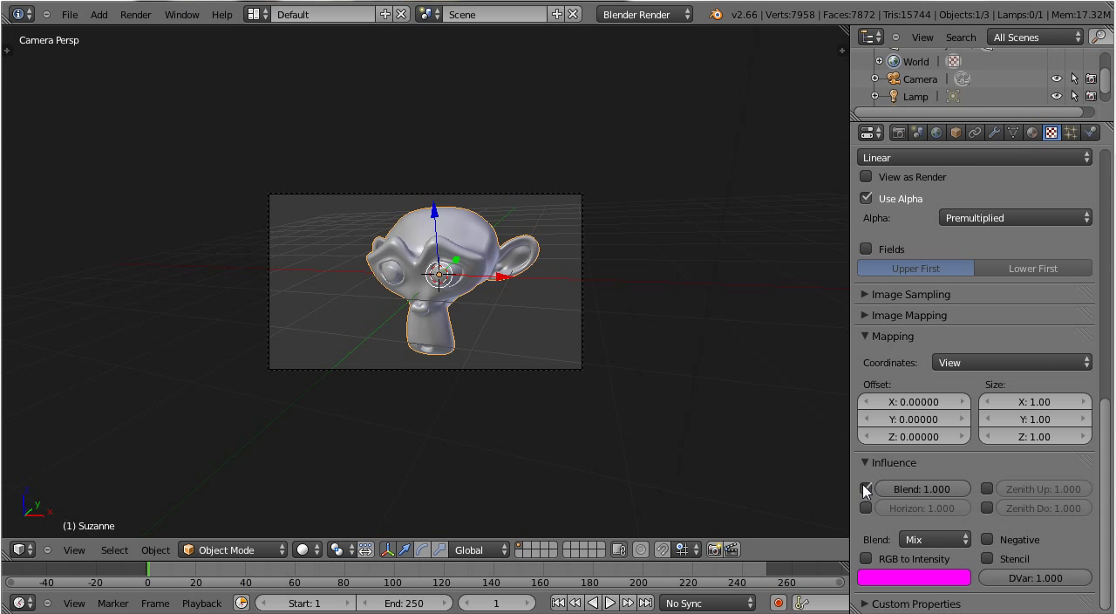
left_click(866, 508)
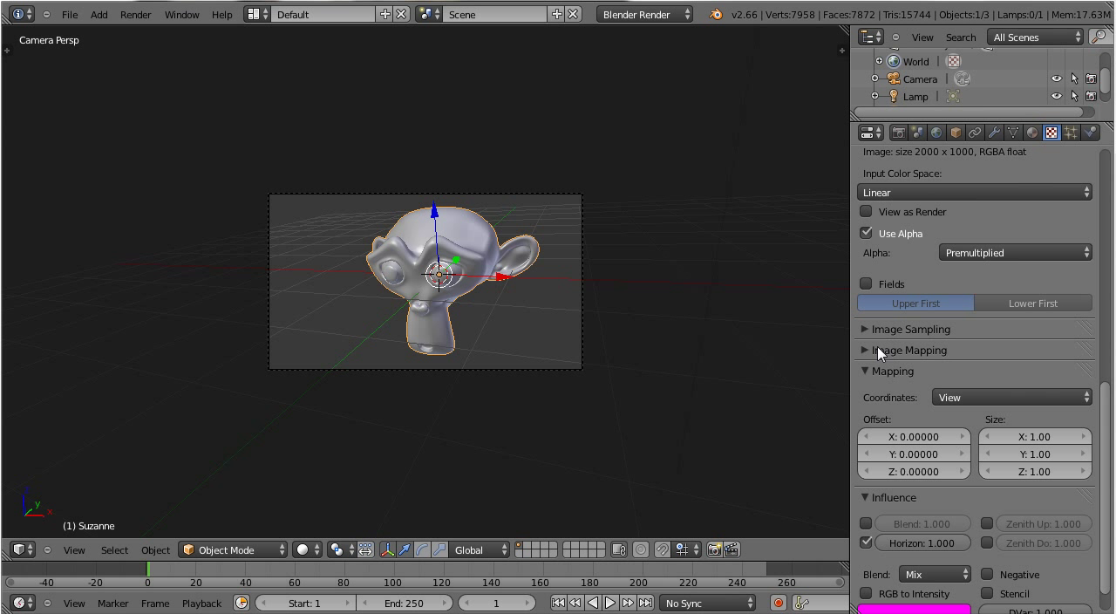
left_click(1011, 396)
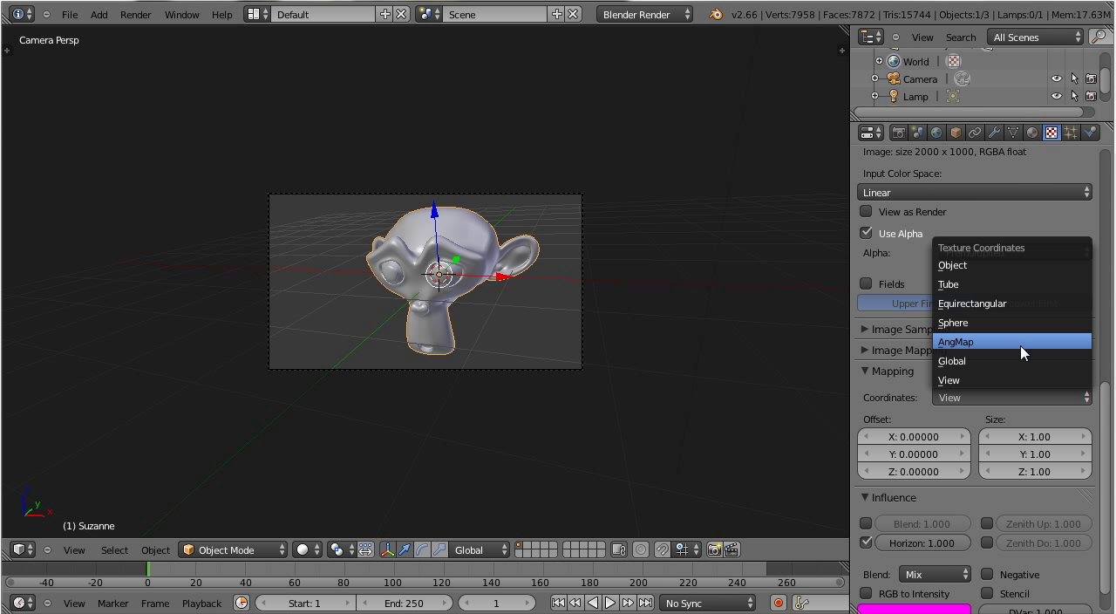
left_click(956, 341)
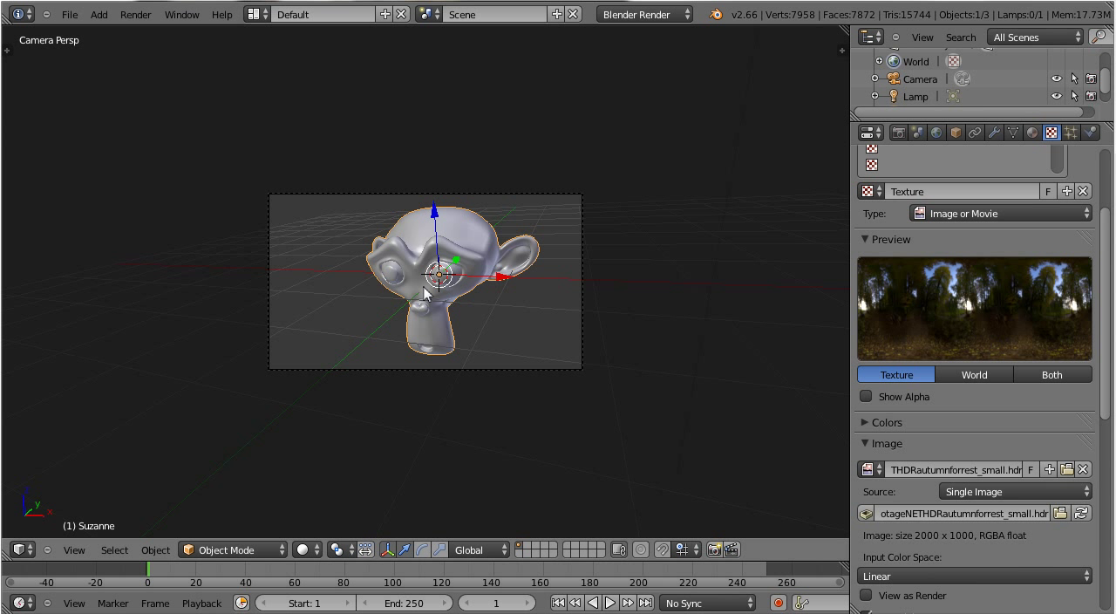
mouse_move(977, 115)
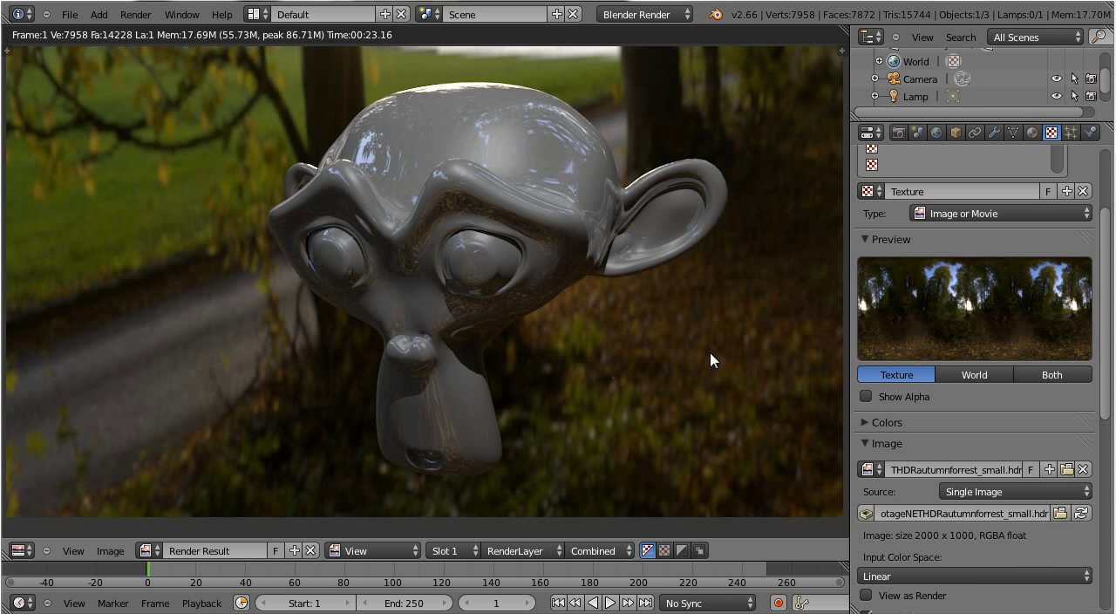
mouse_move(1010, 354)
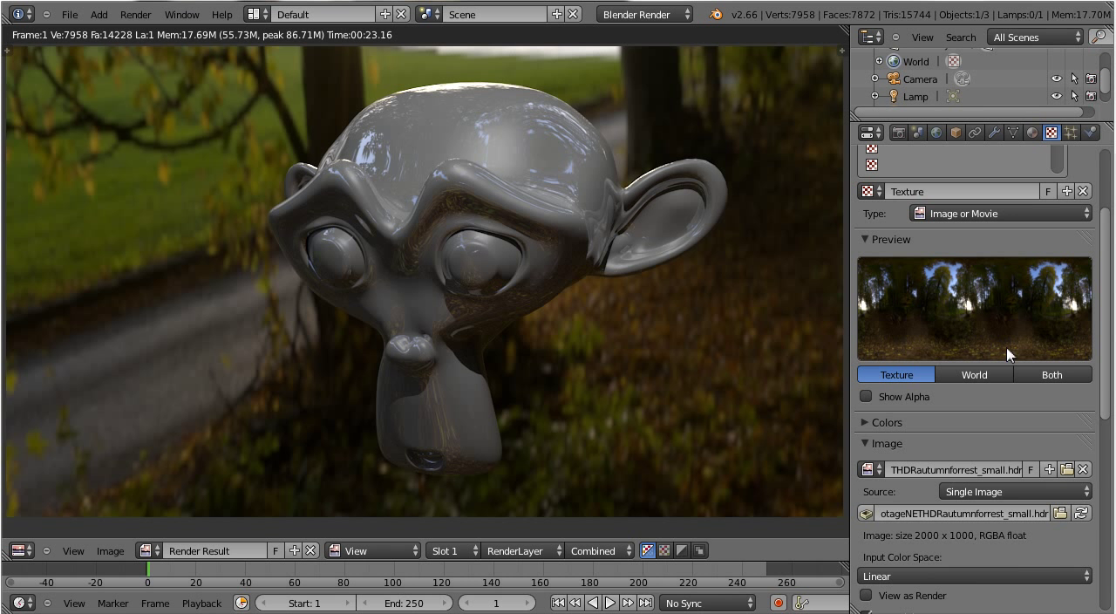
Preview the forest texture as World and set its mapping Offset X to 0.1
scroll("down", 3)
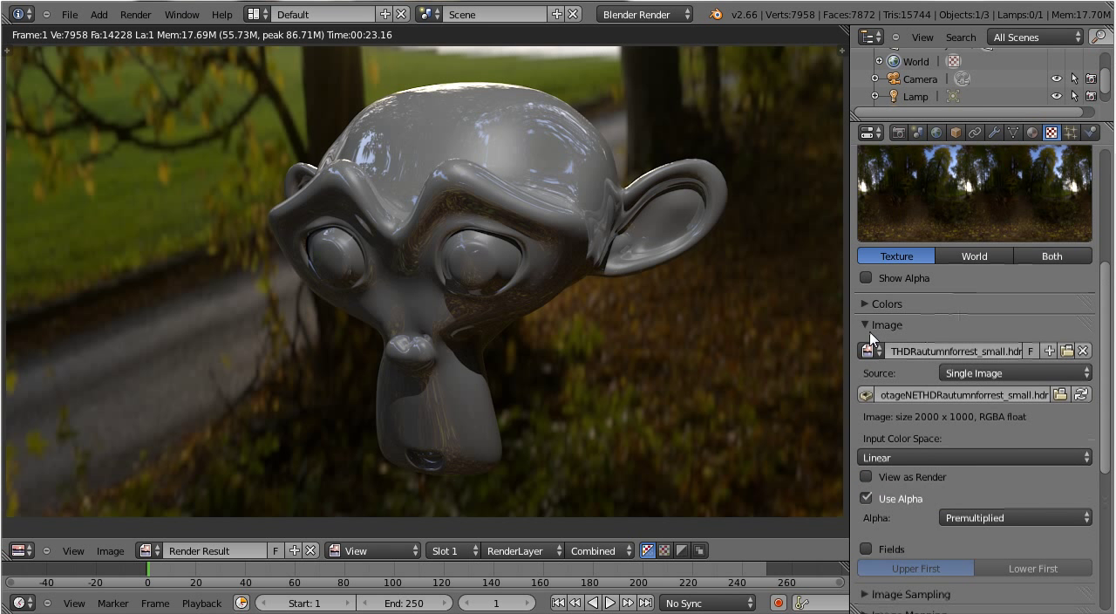
left_click(886, 324)
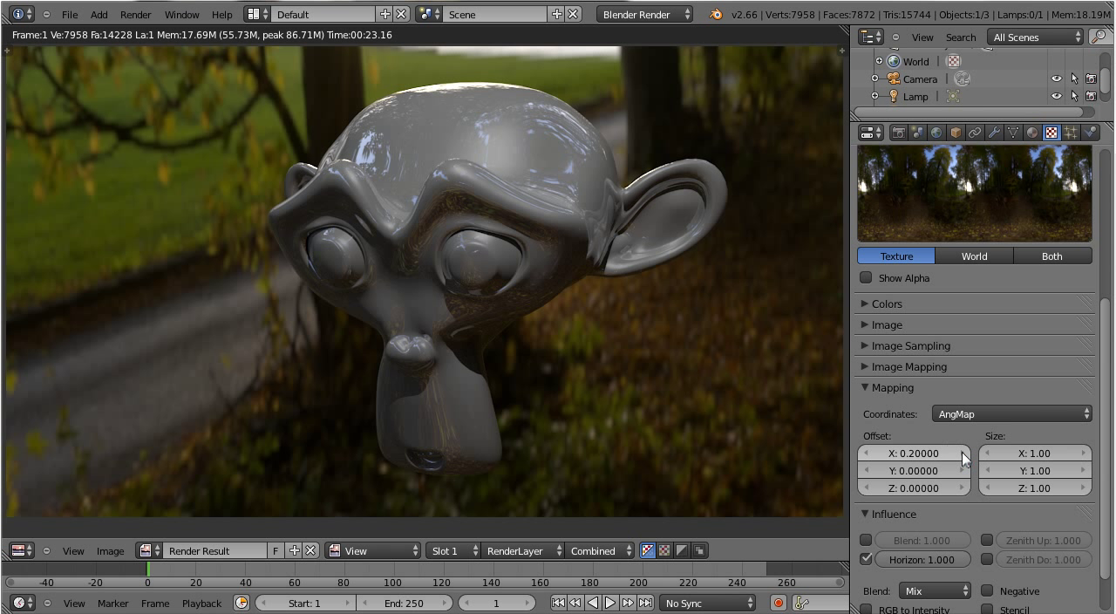
left_click(974, 255)
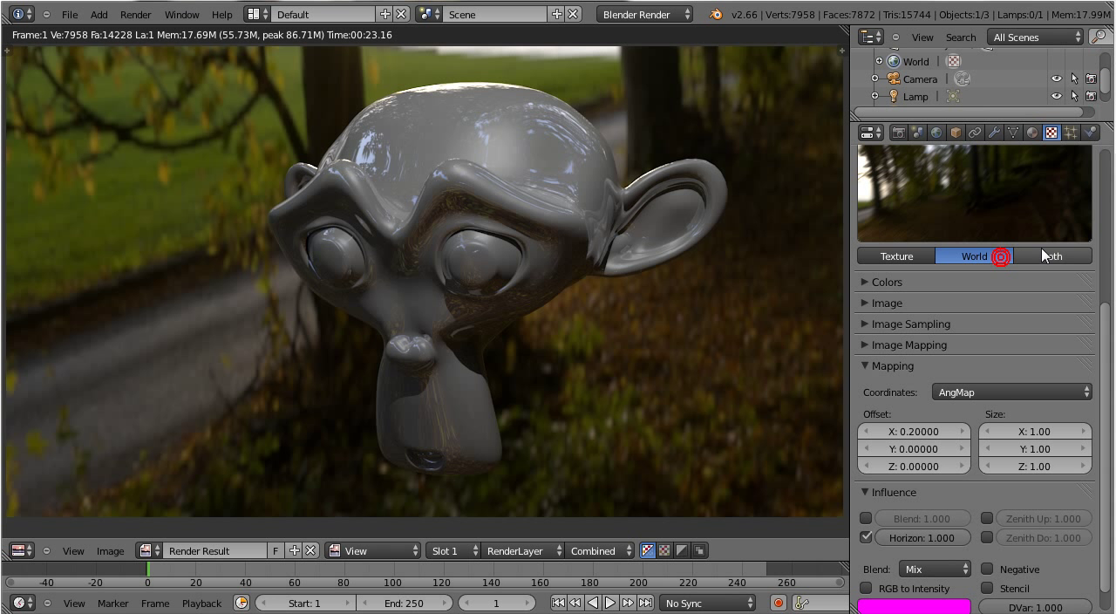
left_click(1051, 255)
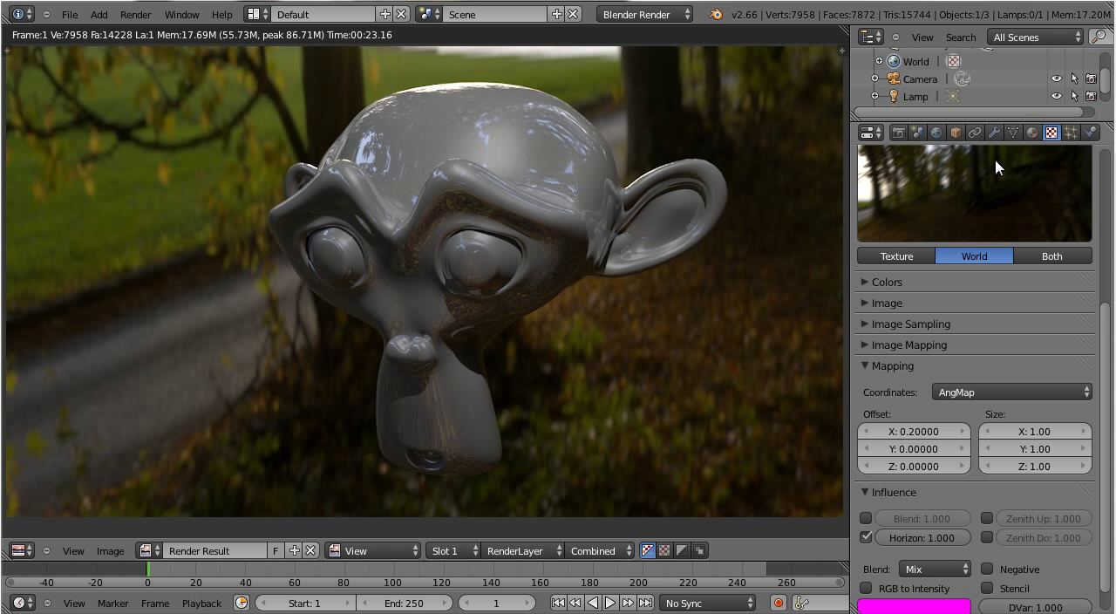
left_click(914, 431)
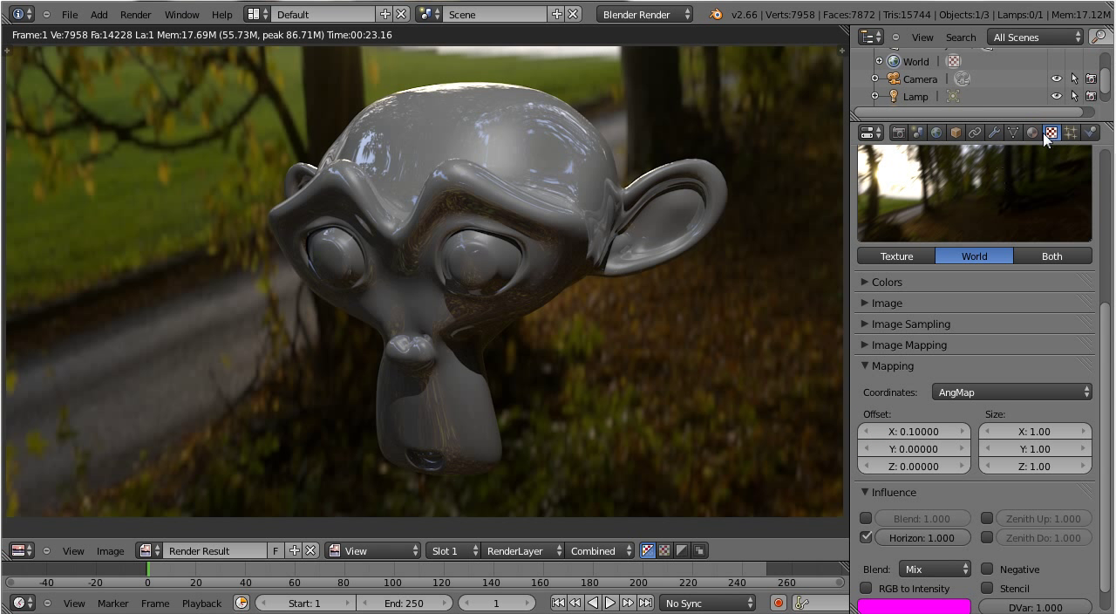
Lower the monkey material's mirror reflectivity to about 0.80
left_click(1032, 132)
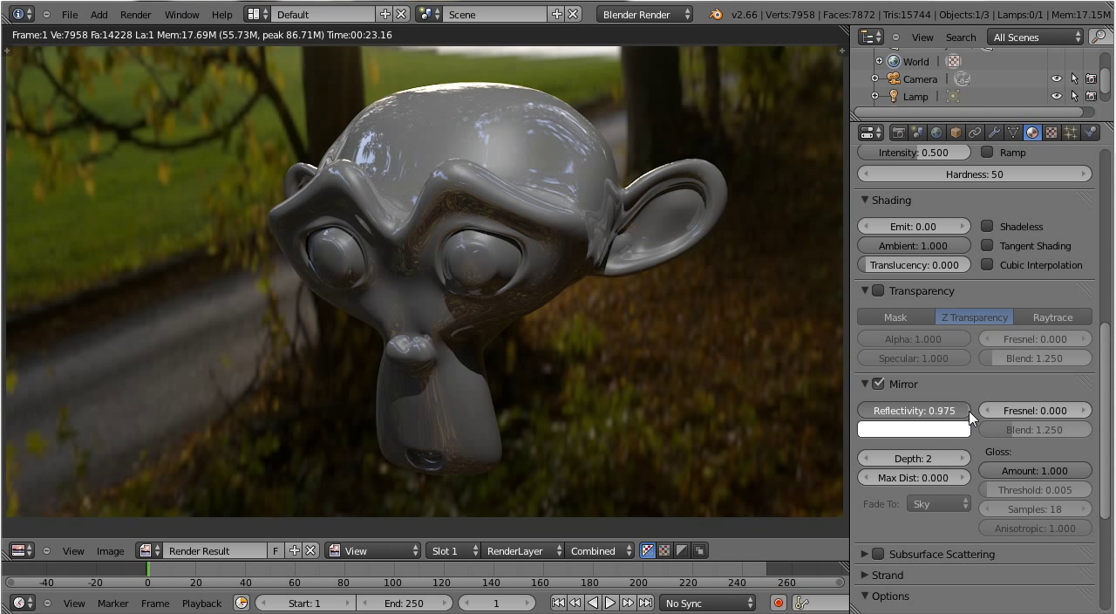
left_click_drag(950, 410, 951, 410)
type("802")
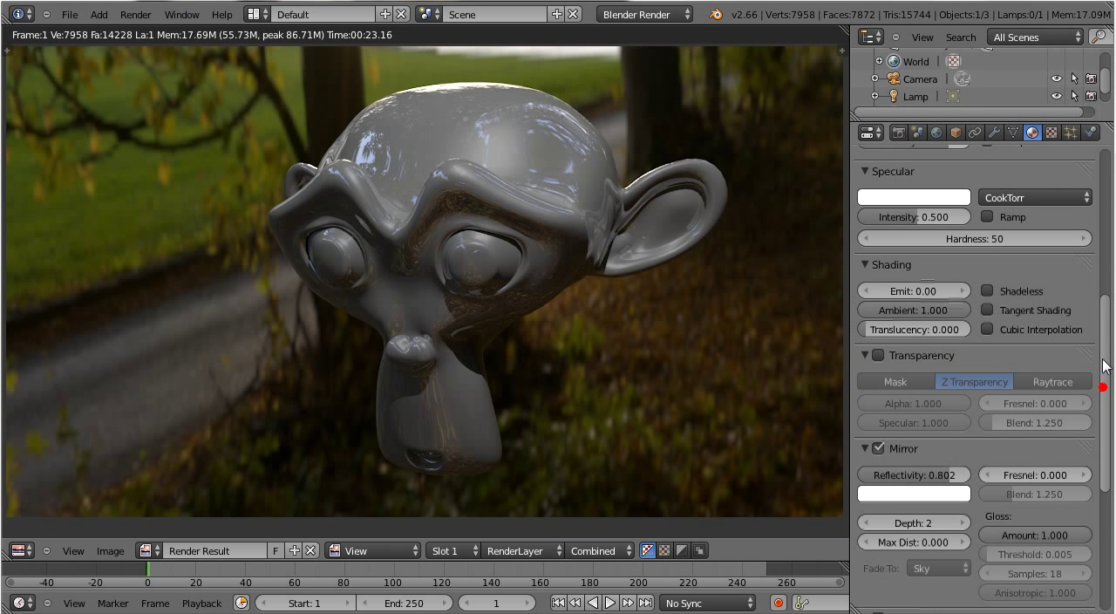
scroll("down", 3)
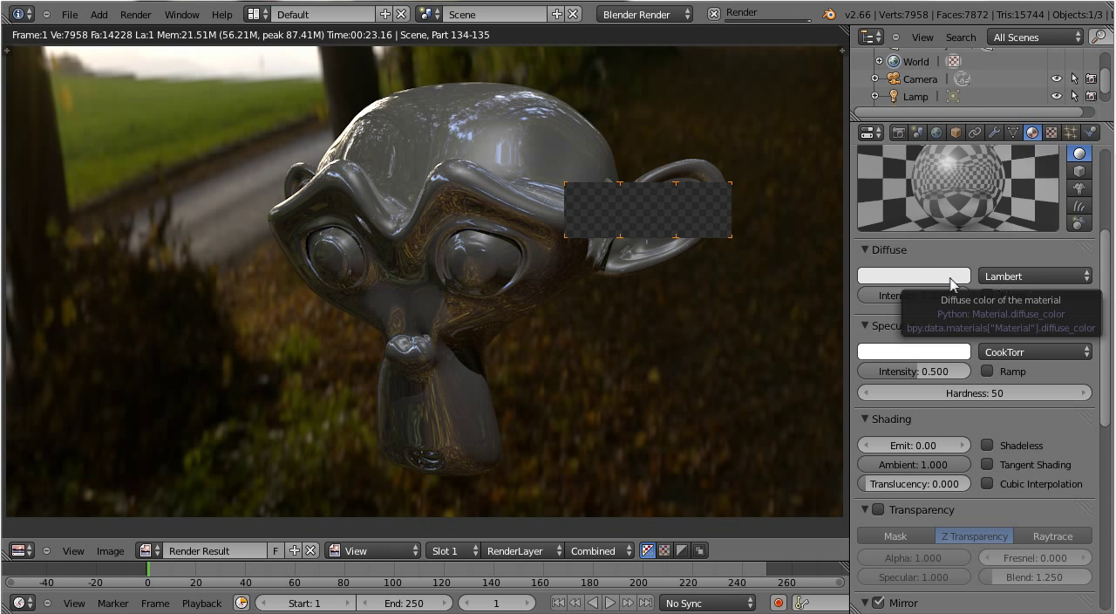
Set the monkey material's diffuse colour to black (RGB 0) and re-render
left_click(913, 275)
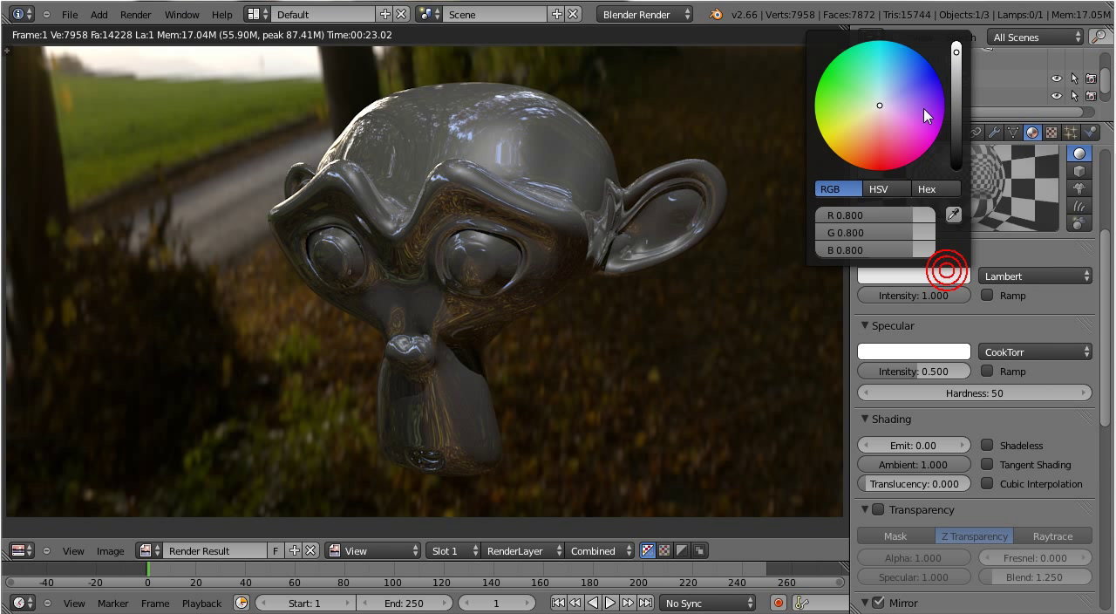
mouse_move(951, 130)
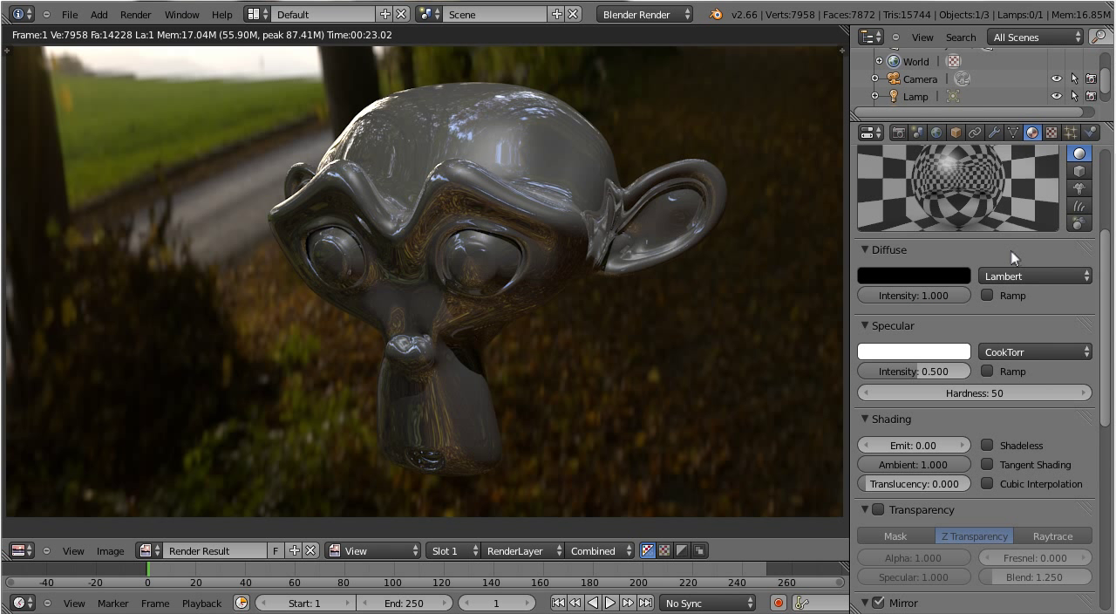
mouse_move(610, 310)
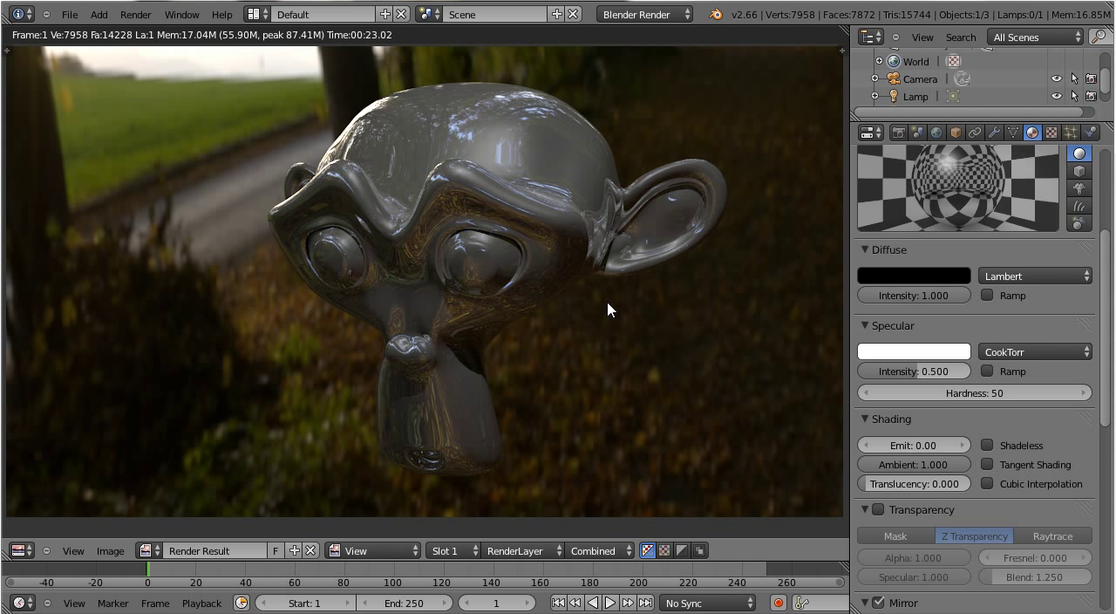
mouse_move(582, 306)
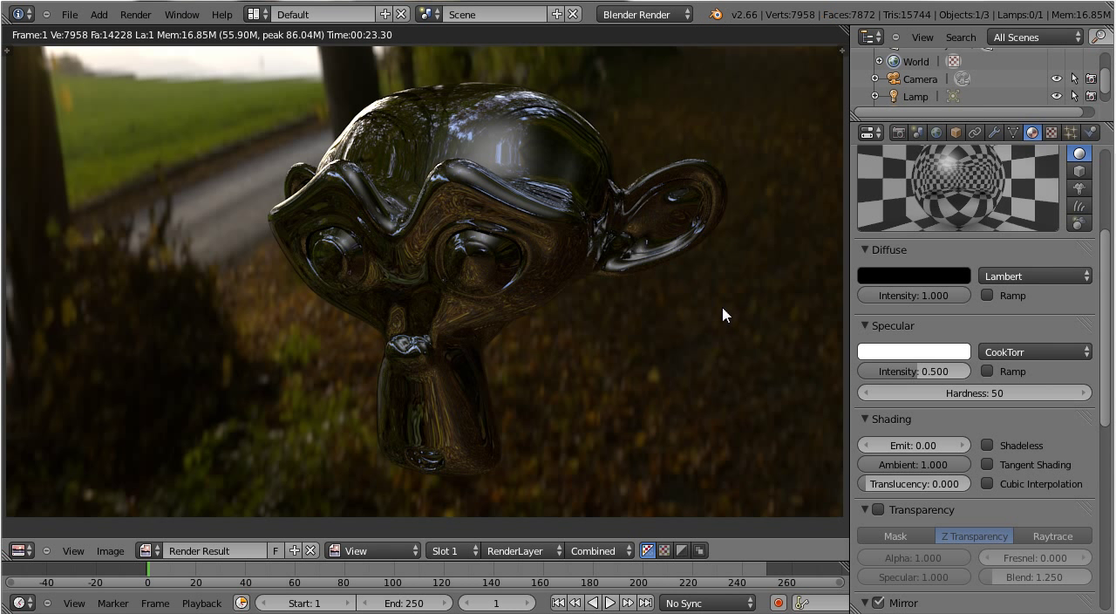
scroll("down", 3)
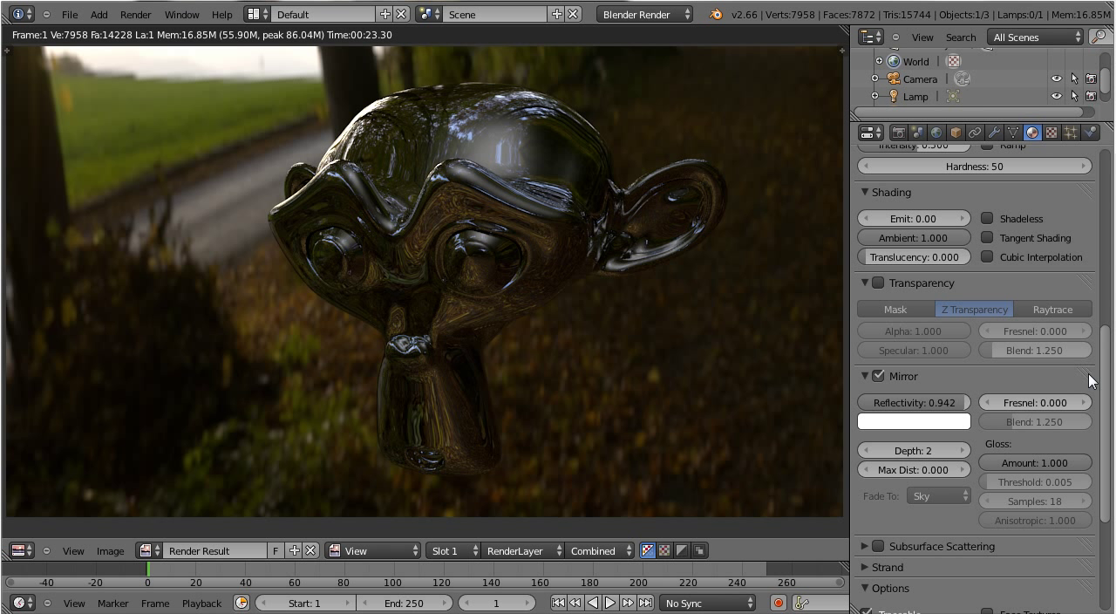
mouse_move(1107, 400)
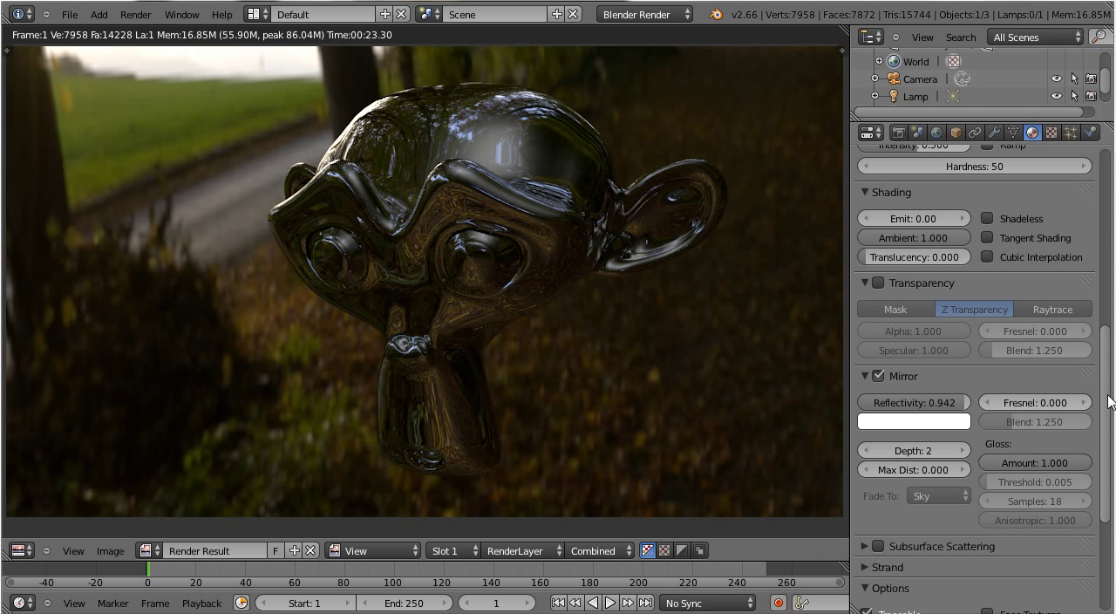
scroll("down", 3)
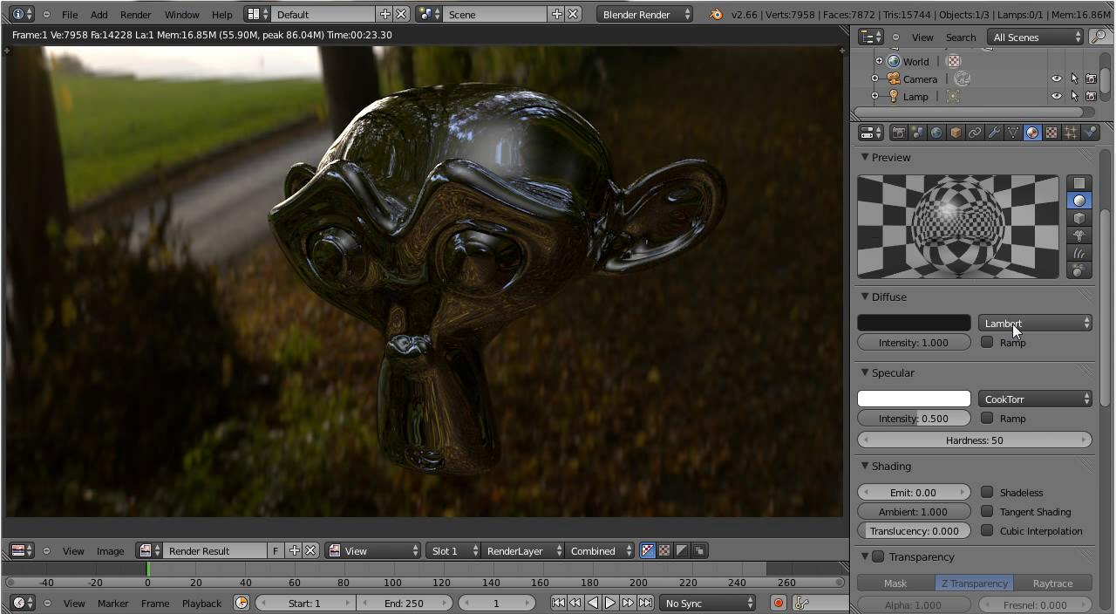
mouse_move(977, 194)
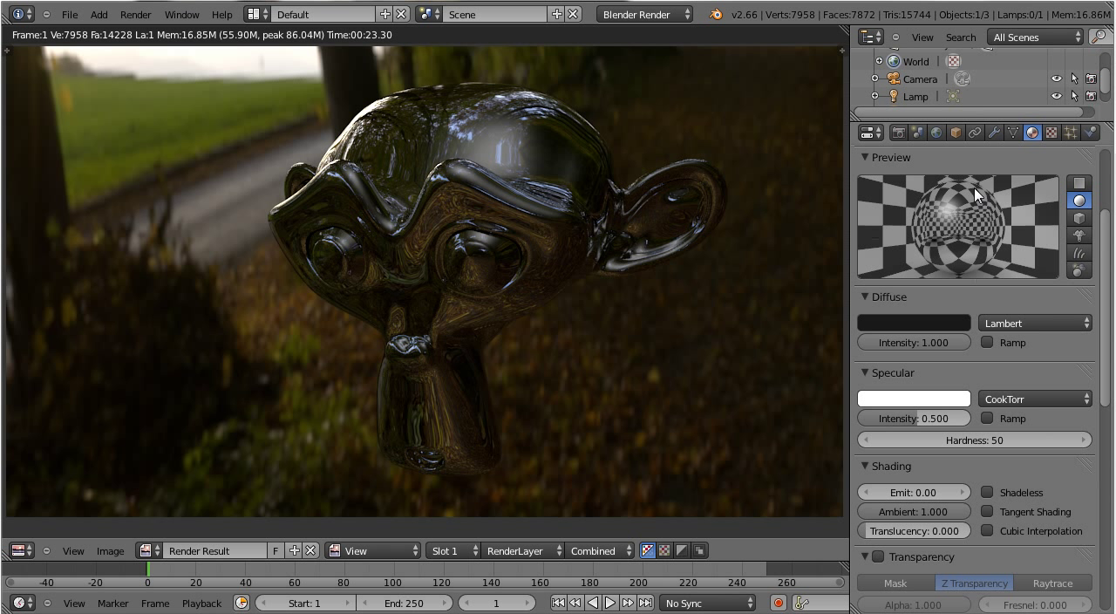
mouse_move(899, 132)
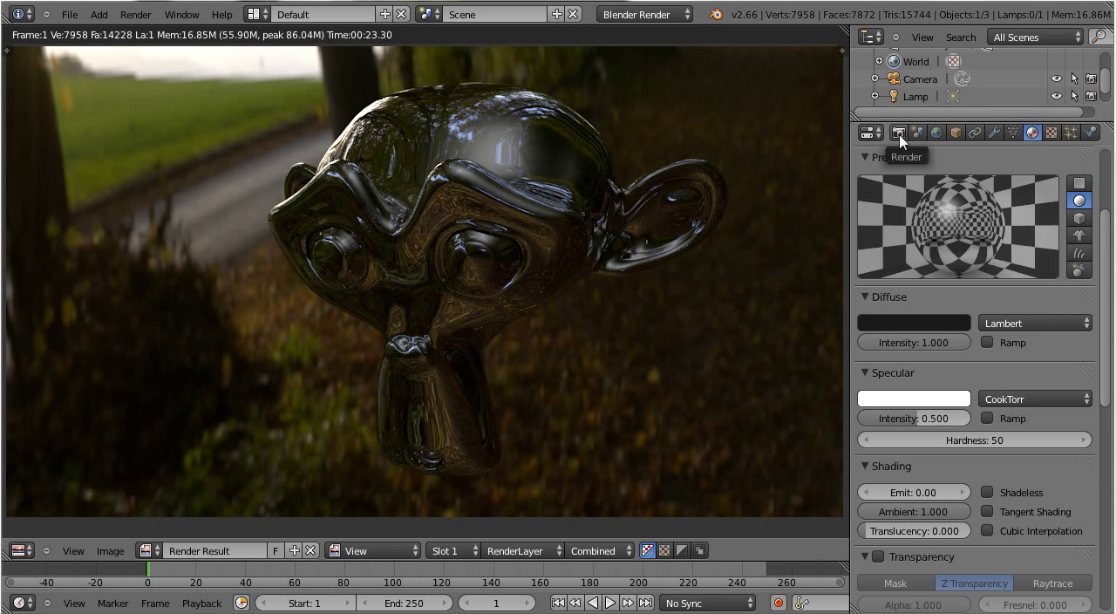
Untick Sky under the render layer's Include options in Render properties
left_click(898, 133)
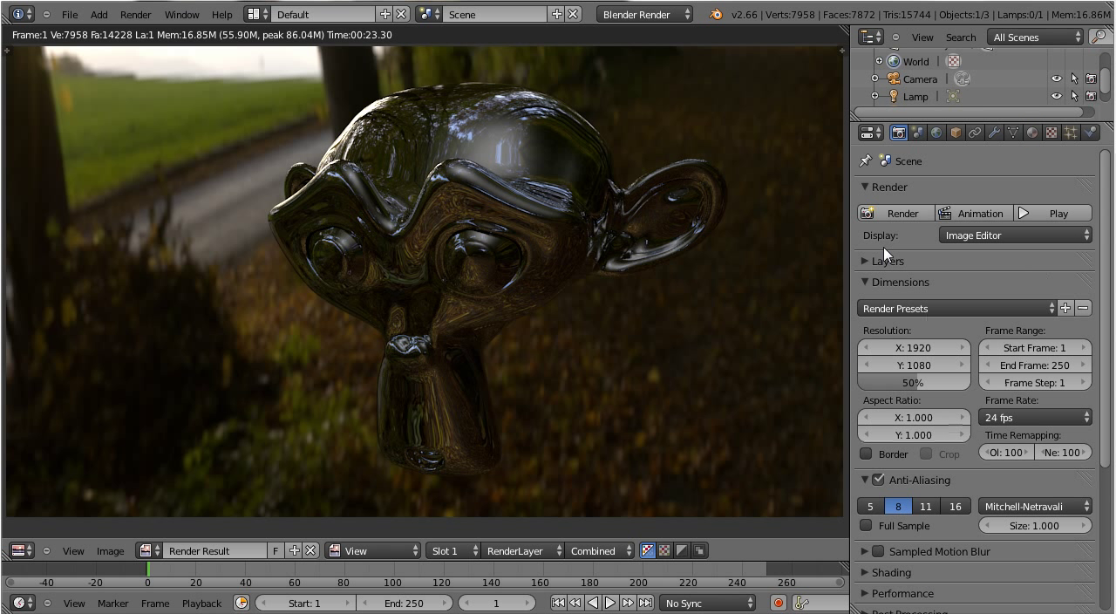
mouse_move(893, 237)
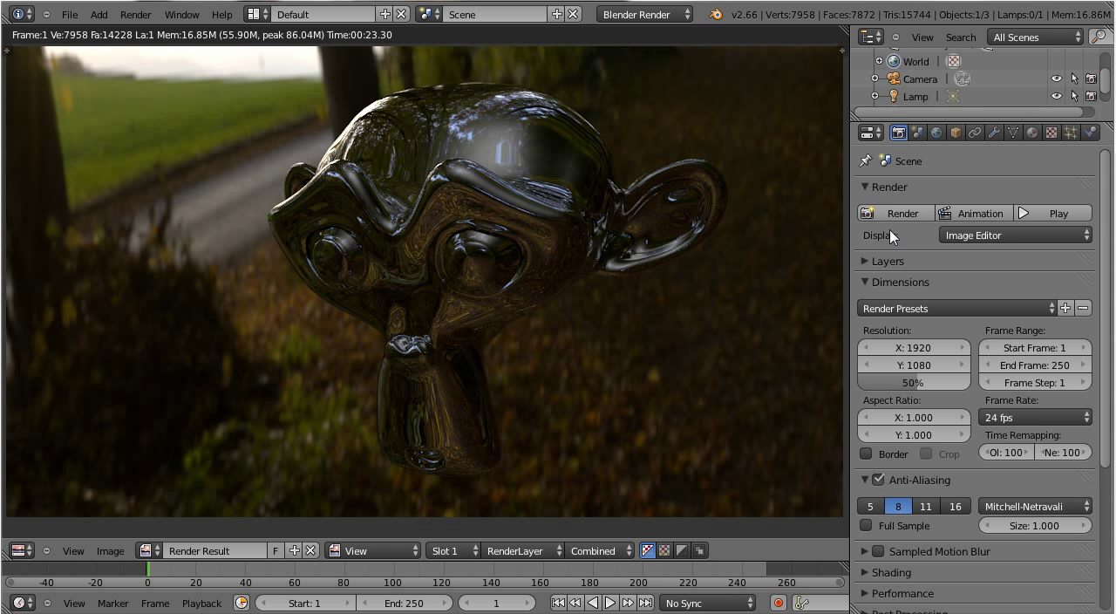
mouse_move(870, 253)
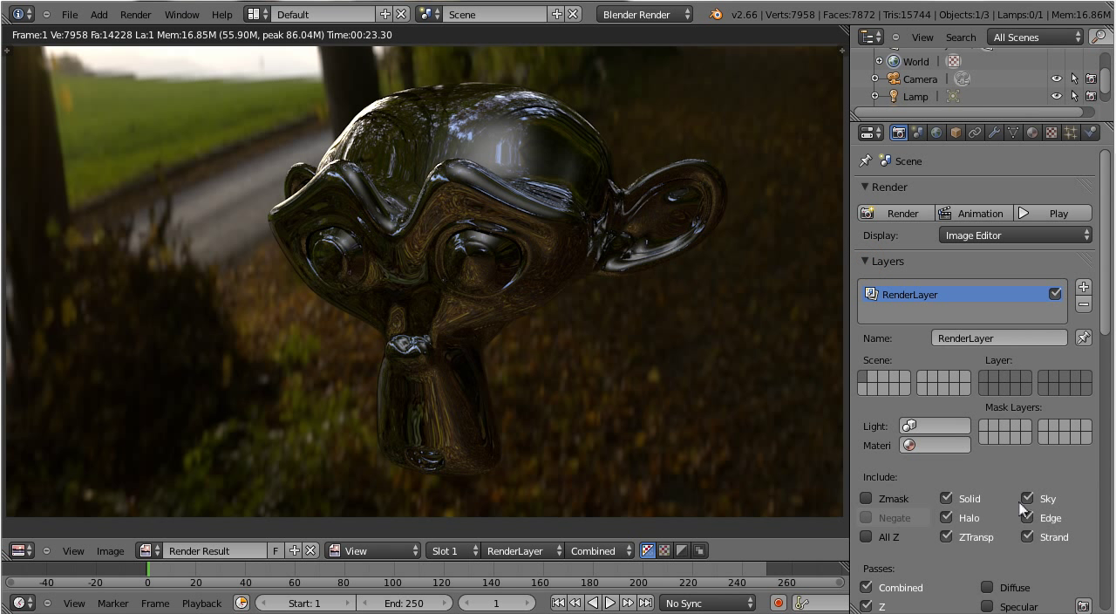
left_click(1028, 498)
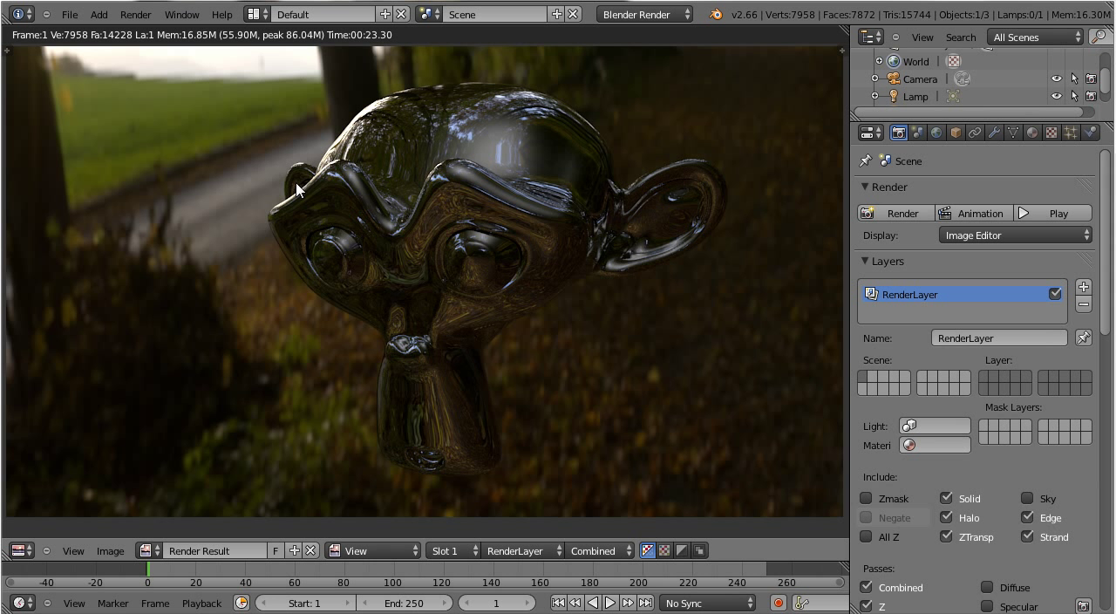
mouse_move(452, 227)
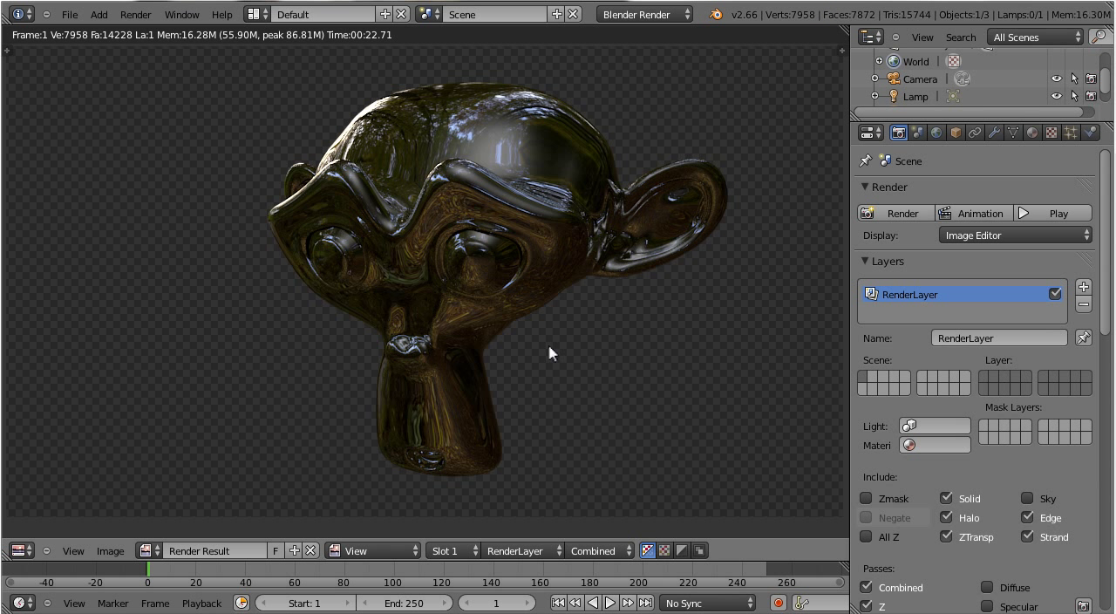
mouse_move(526, 311)
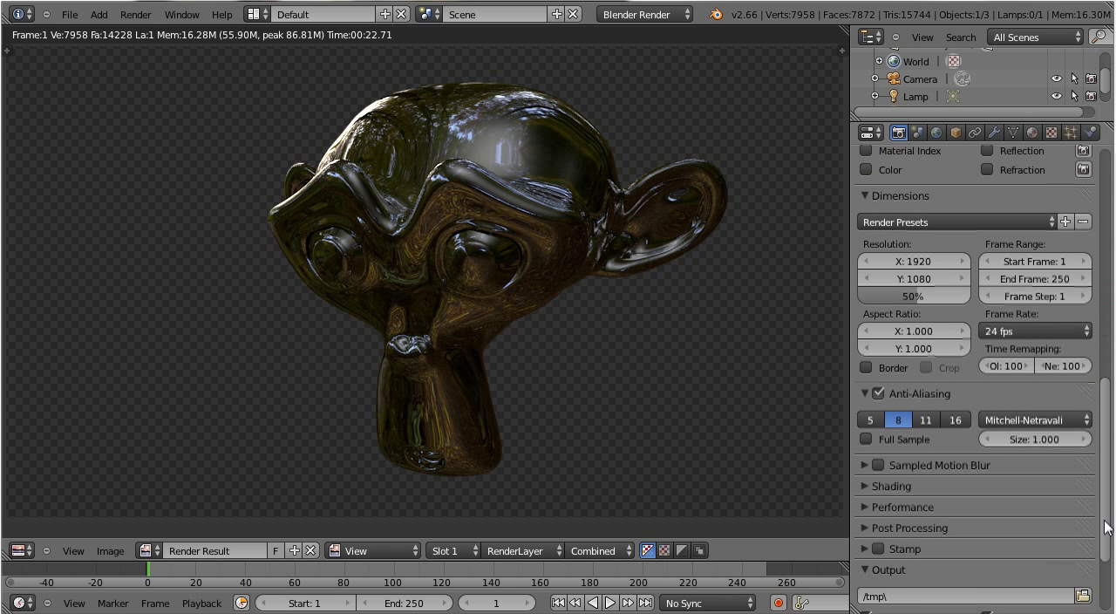
Switch PNG output to RGBA and render the monkey image again
scroll("down", 3)
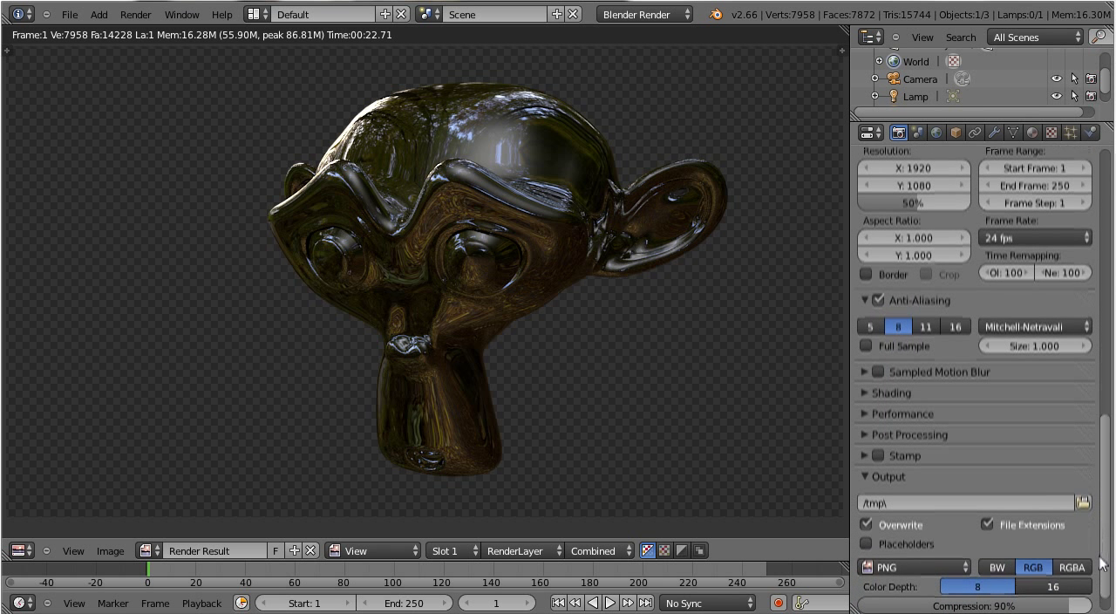
scroll("down", 3)
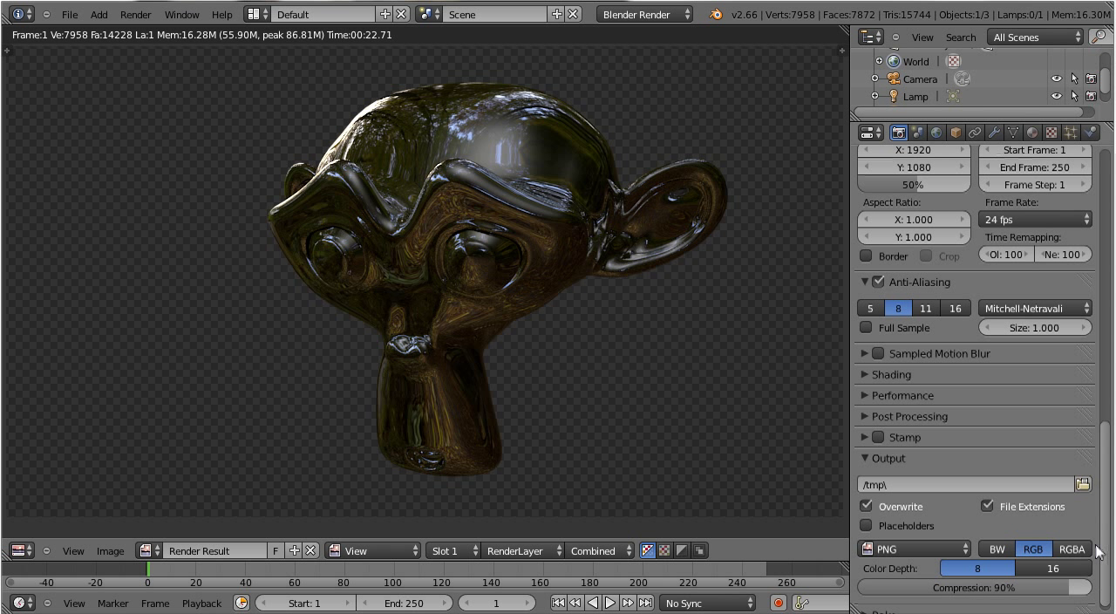
left_click(1071, 548)
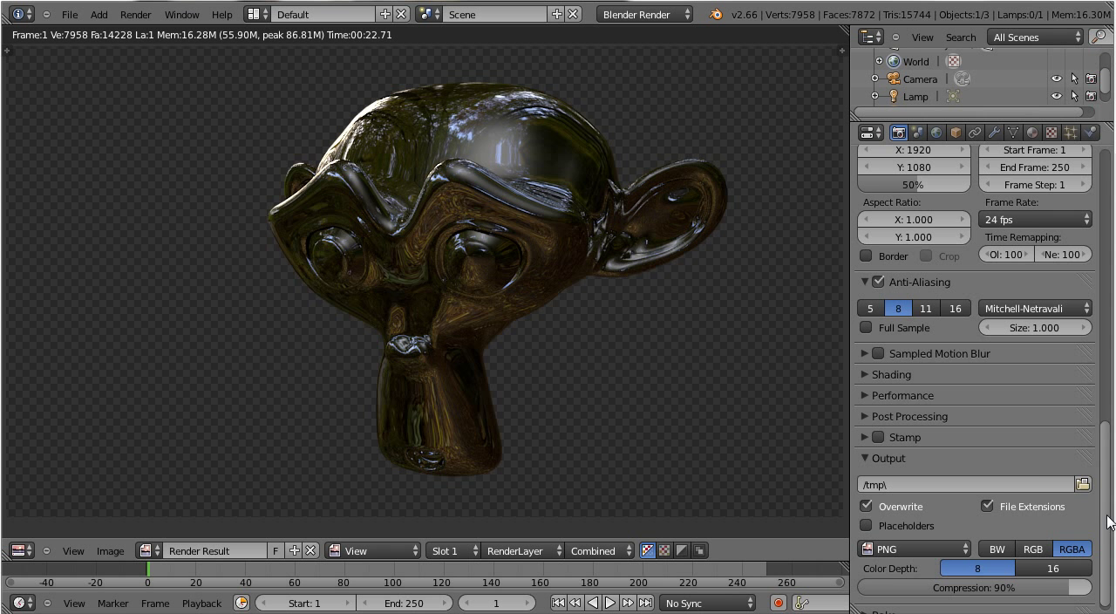
left_click(921, 132)
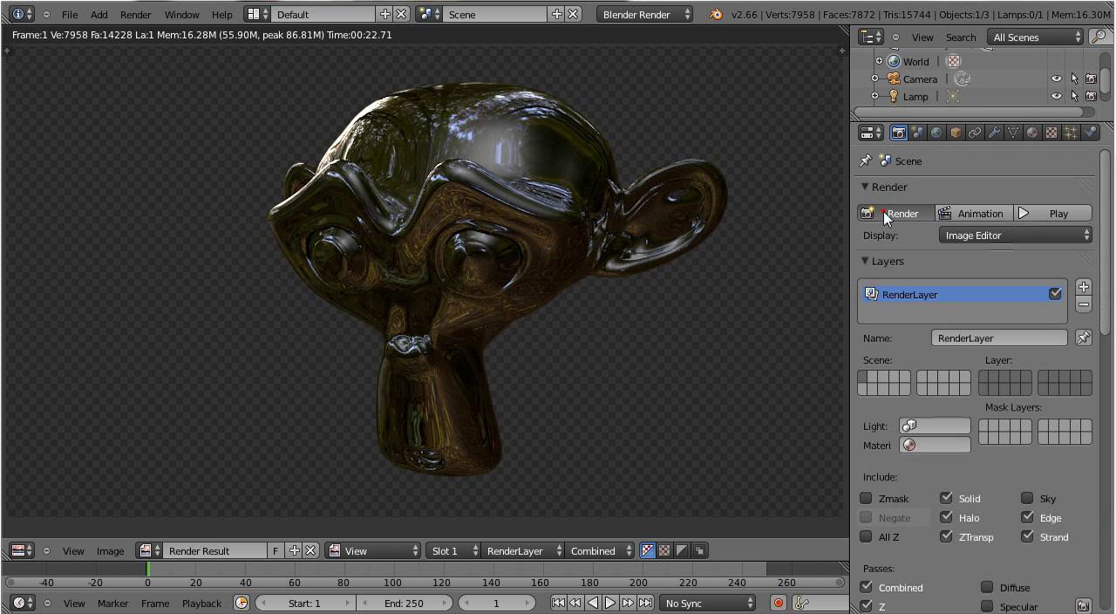
left_click(903, 213)
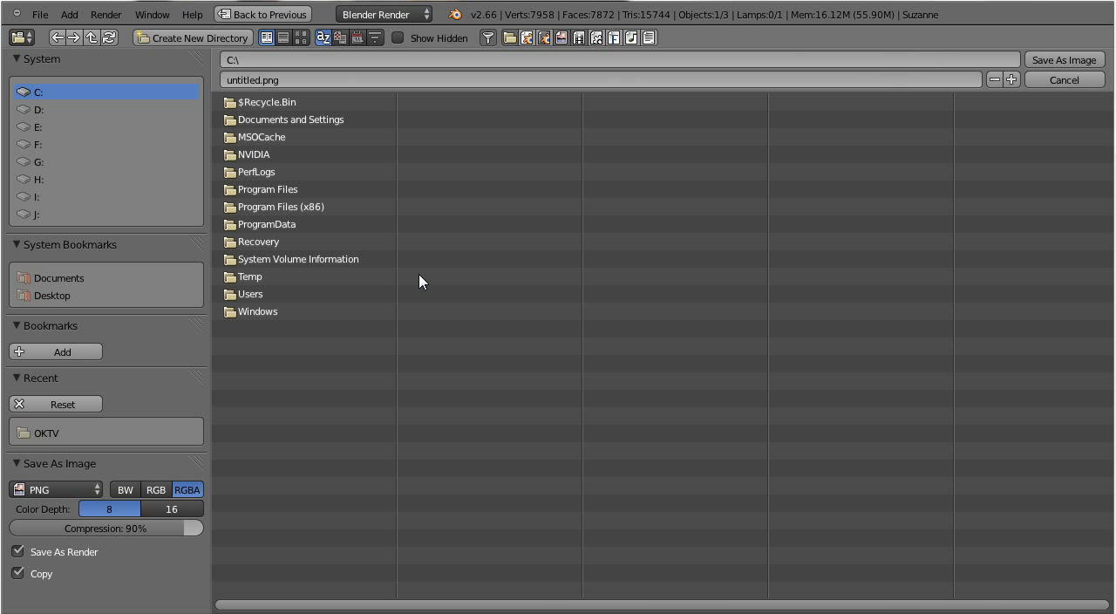
mouse_move(104, 477)
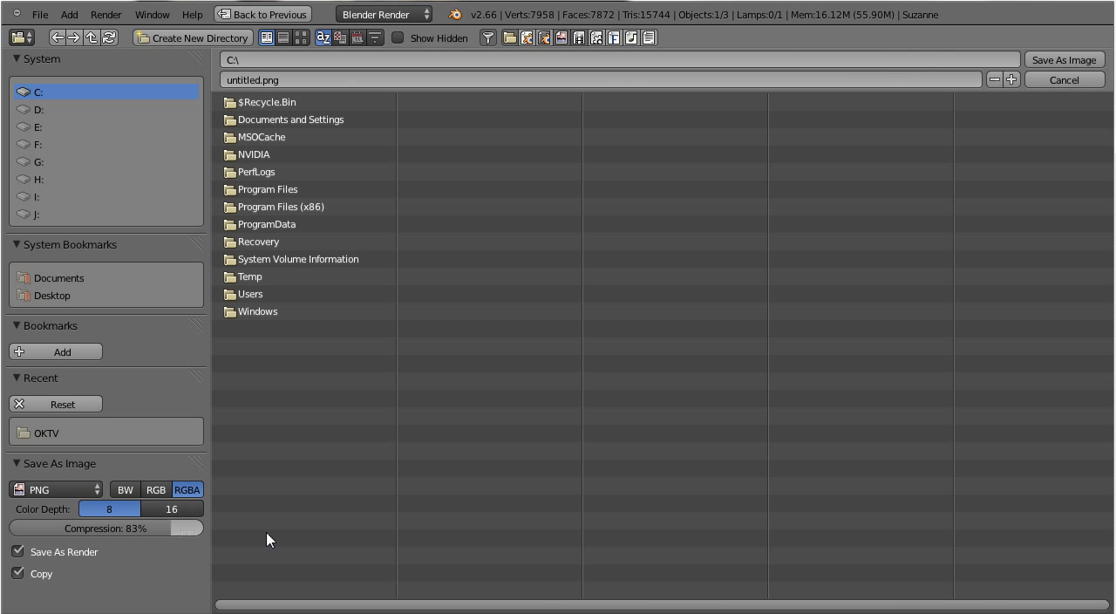
mouse_move(341, 335)
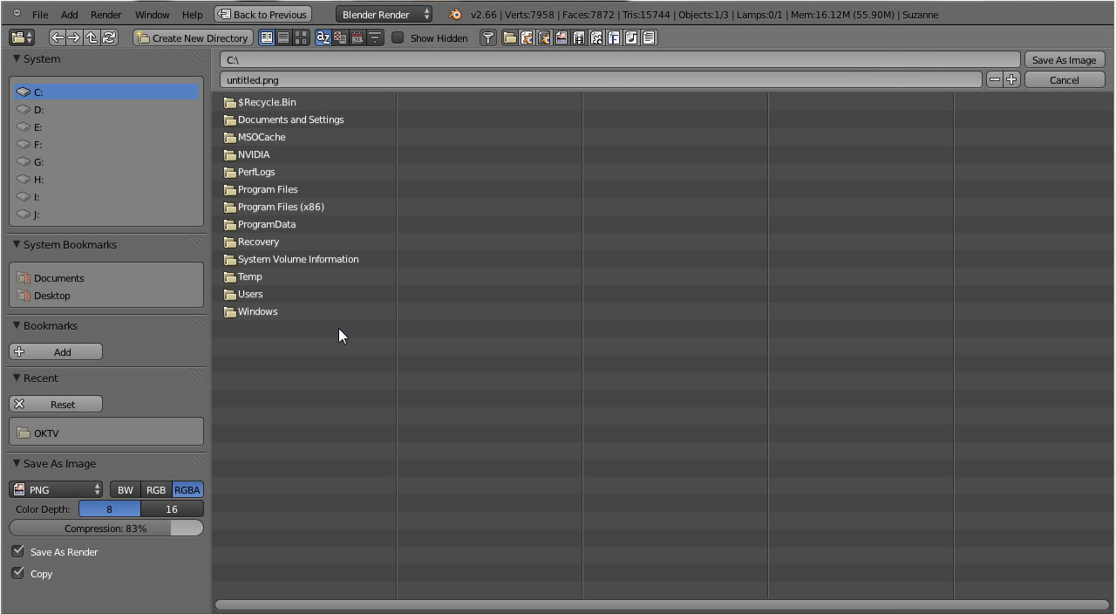
mouse_move(629, 45)
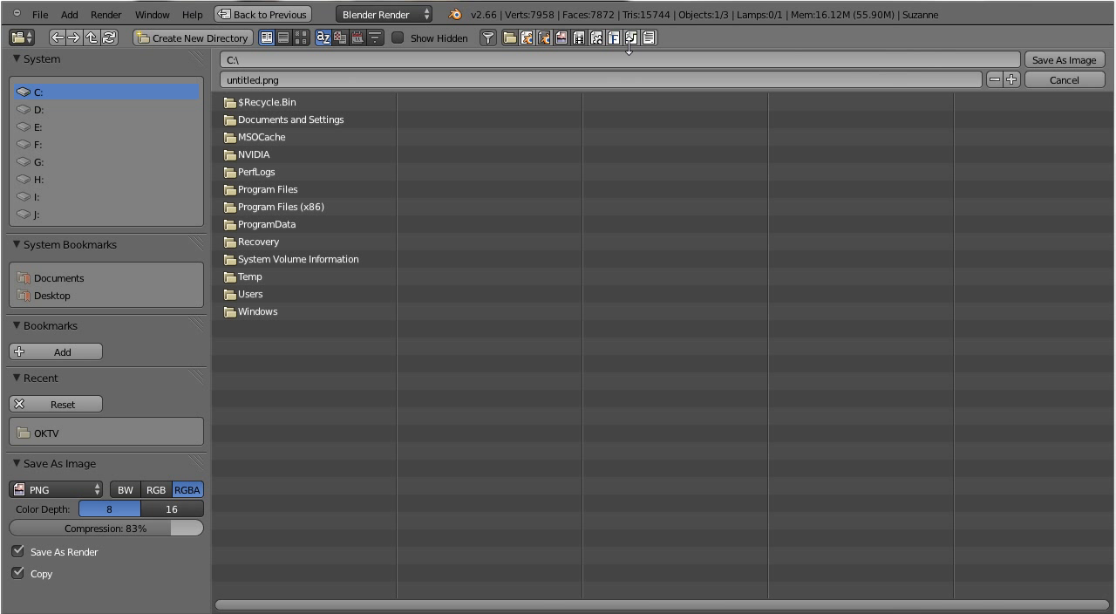
mouse_move(1064, 60)
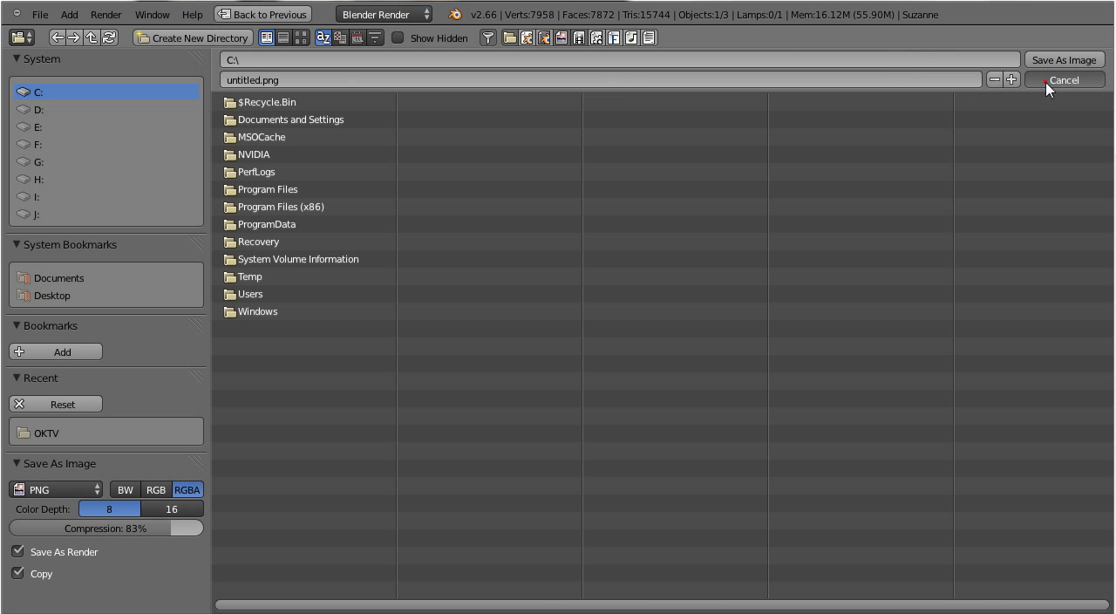
left_click(1062, 79)
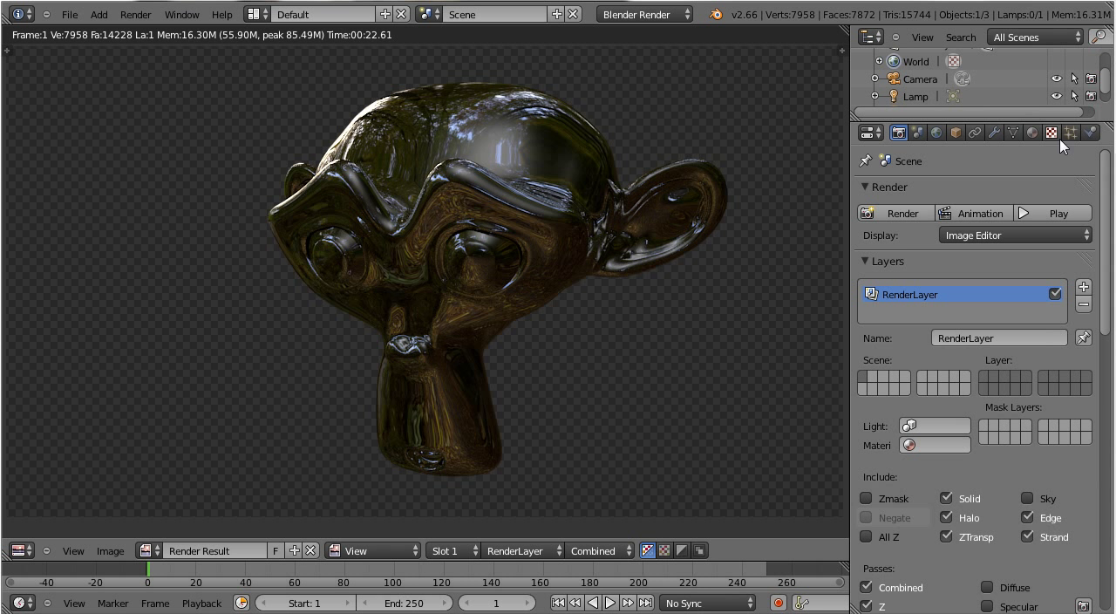
Set the monkey material's diffuse colour to pale grey, RGB about 0.946
left_click(1031, 132)
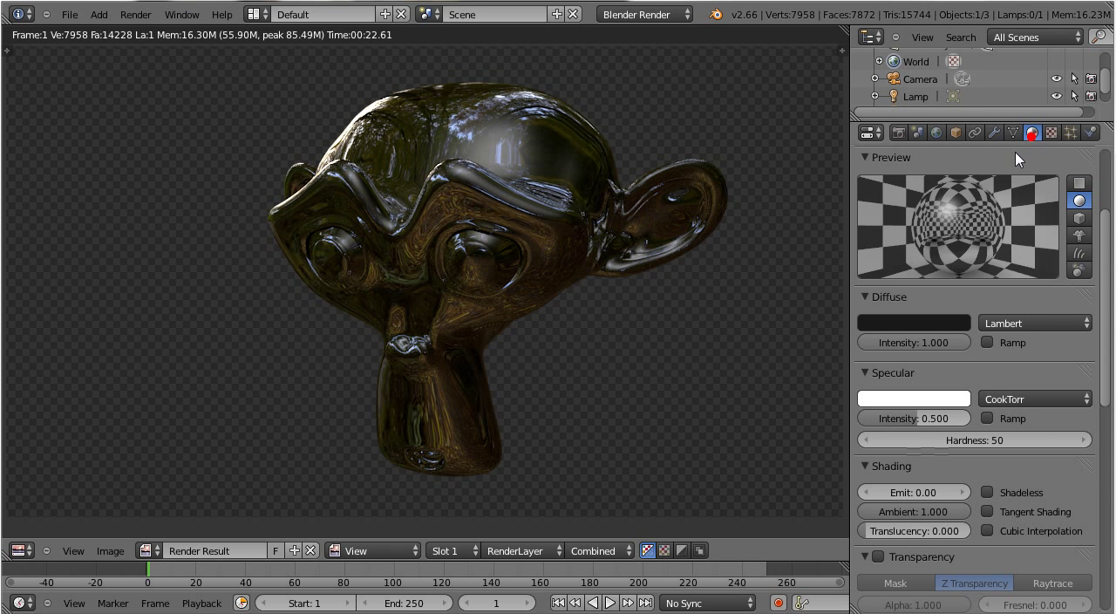
left_click(913, 322)
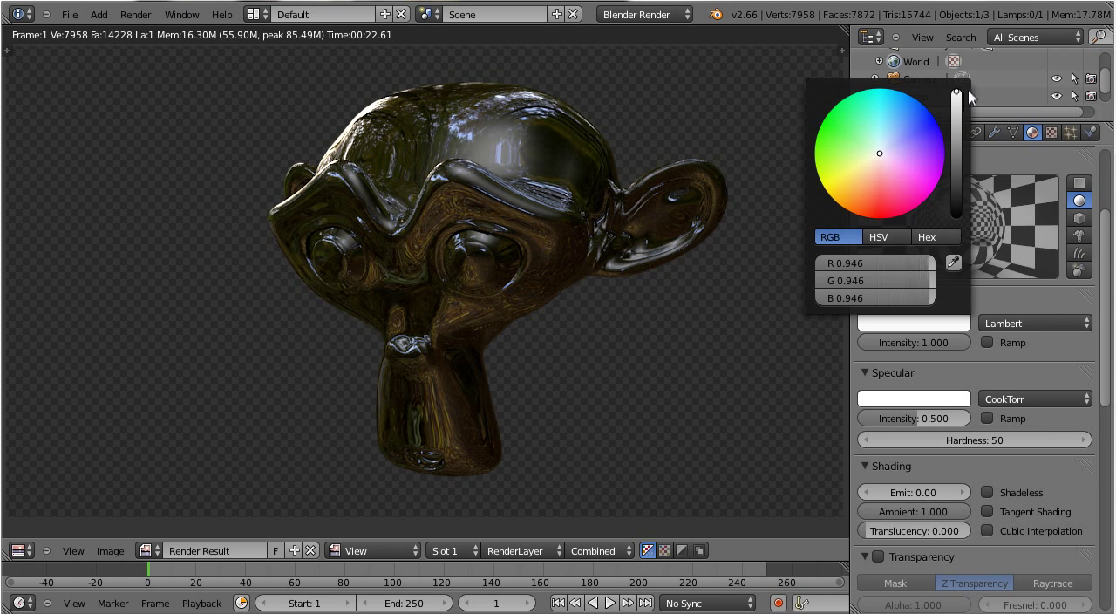
left_click(451, 316)
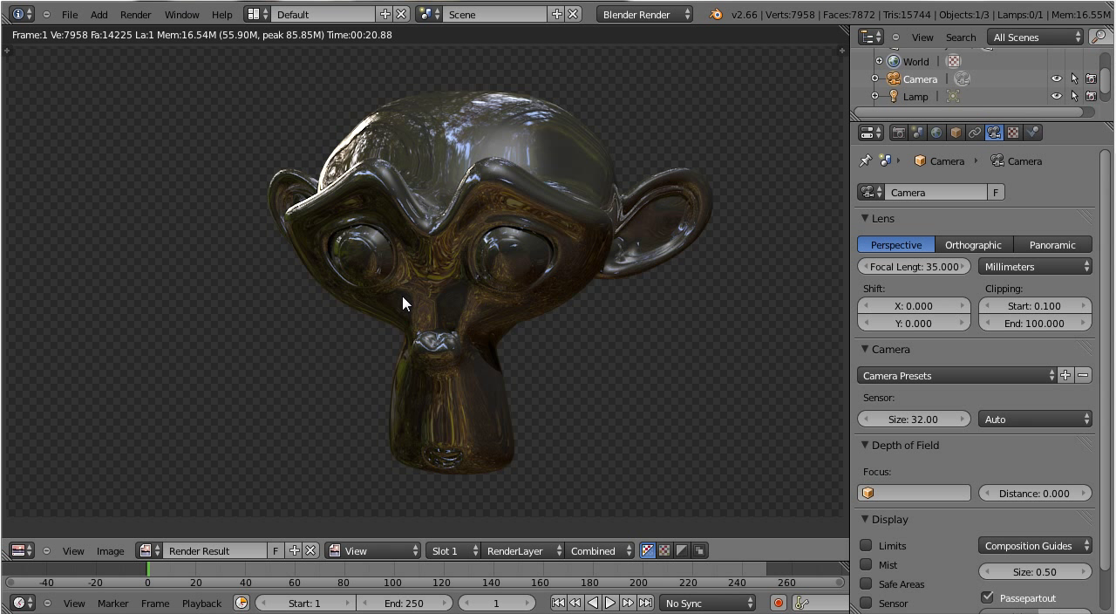
mouse_move(620, 327)
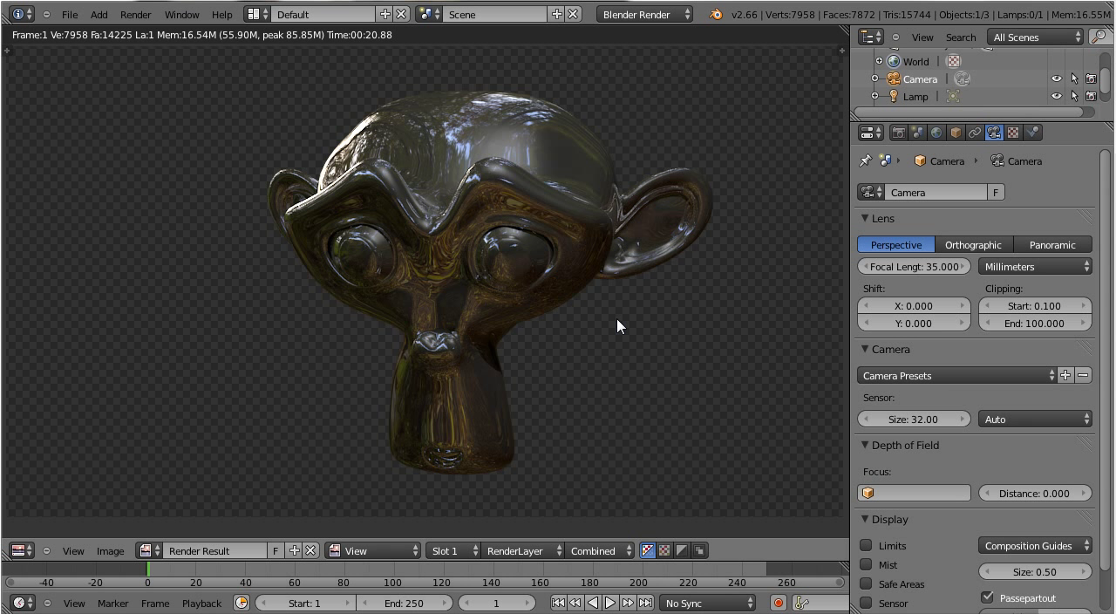
mouse_move(817, 276)
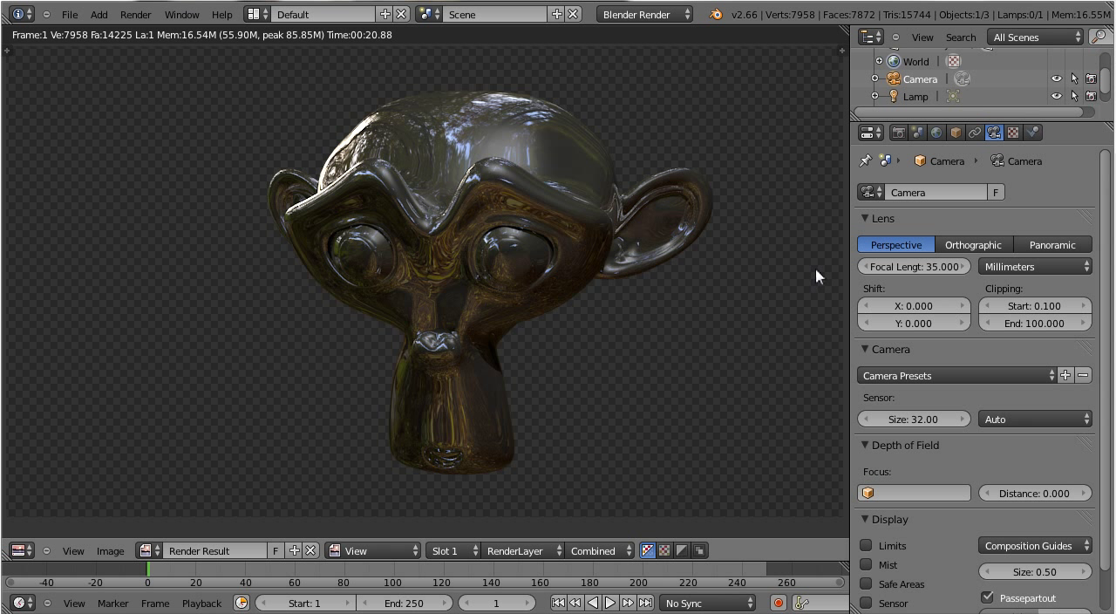